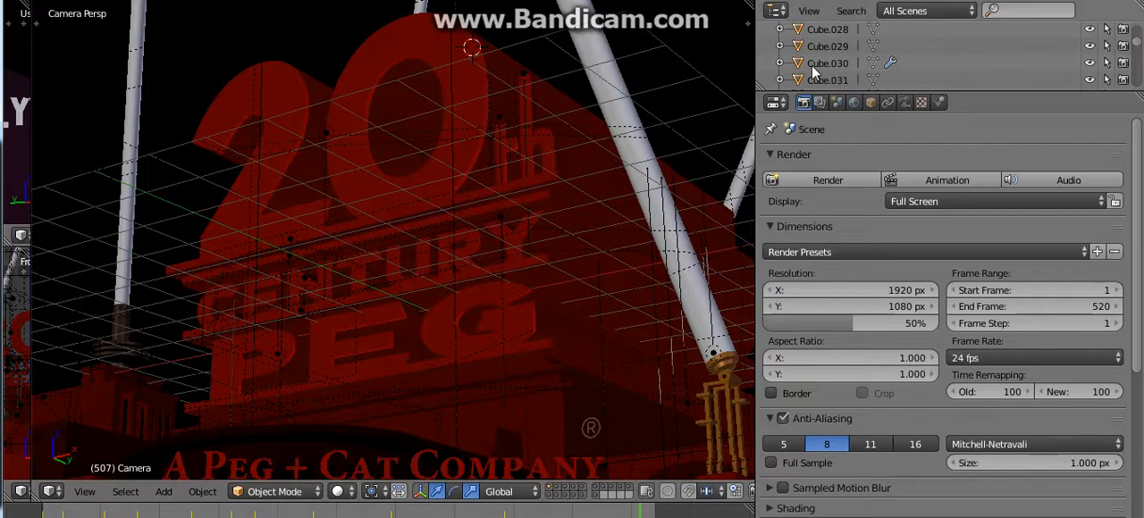
- Set the Orange 6 diffuse colour of Cube.032 and the following cubes from orange to red
click(939, 102)
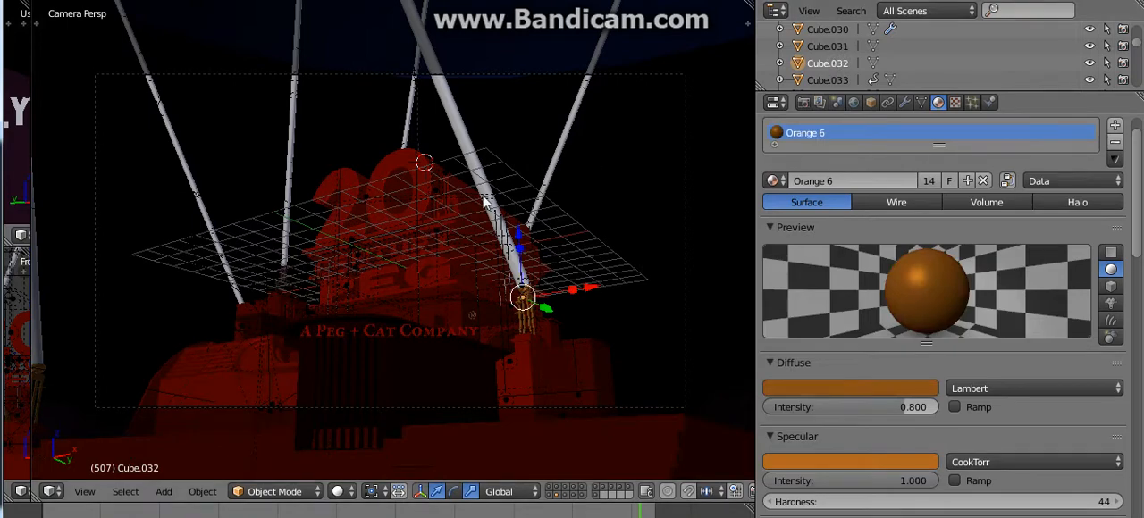
click(849, 388)
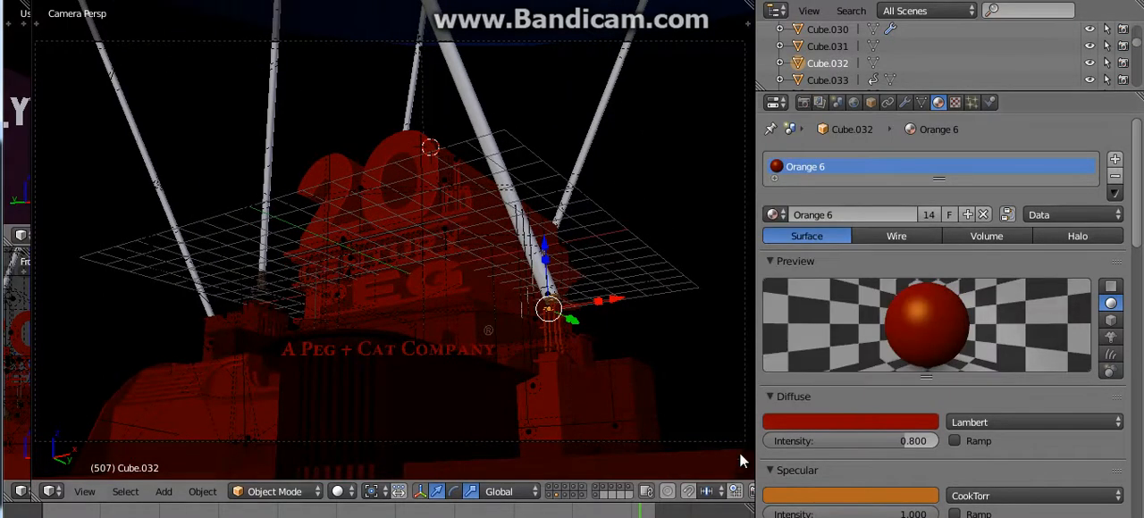
click(851, 421)
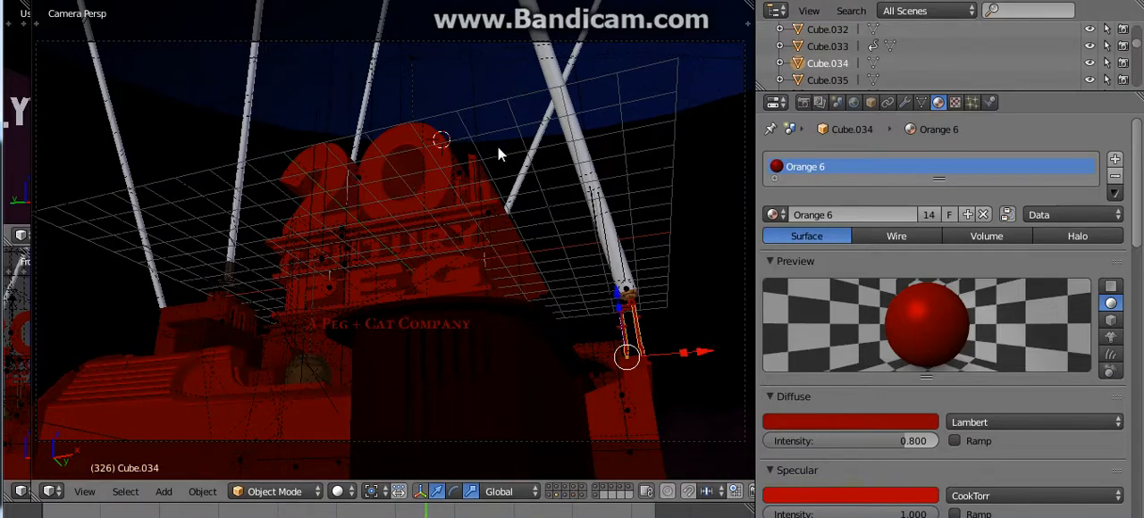
click(826, 80)
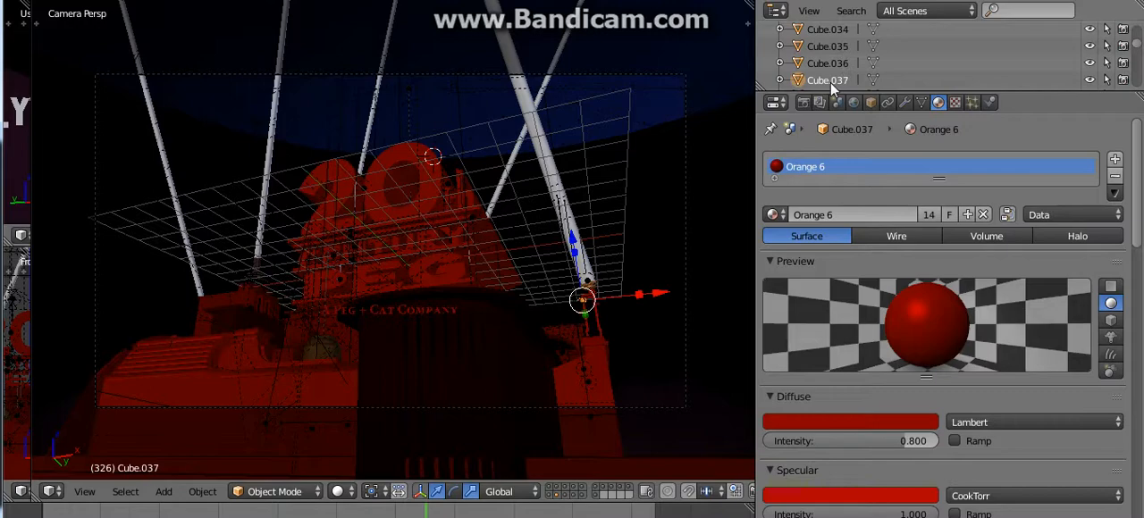
scroll(down, 3)
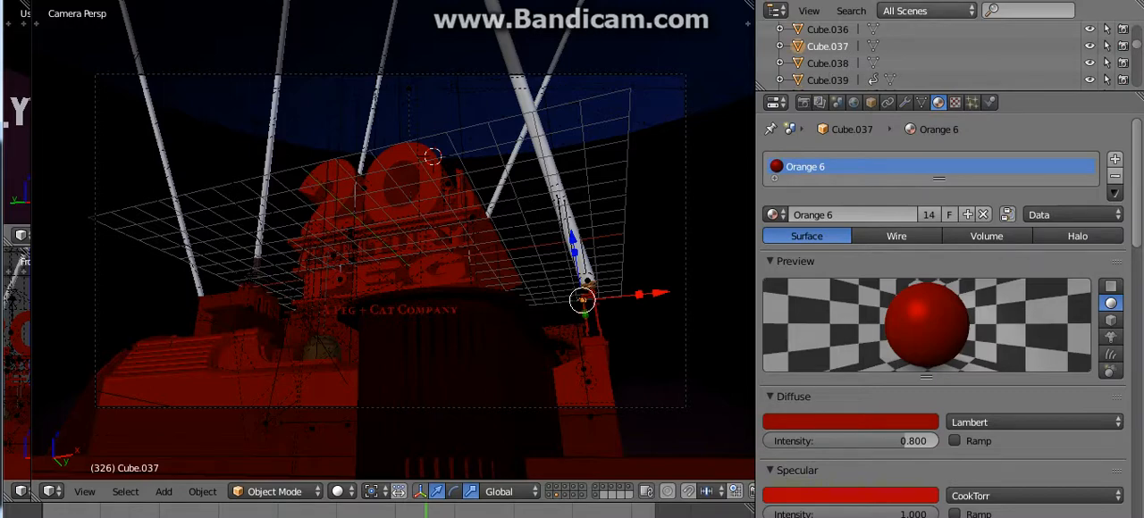
click(825, 80)
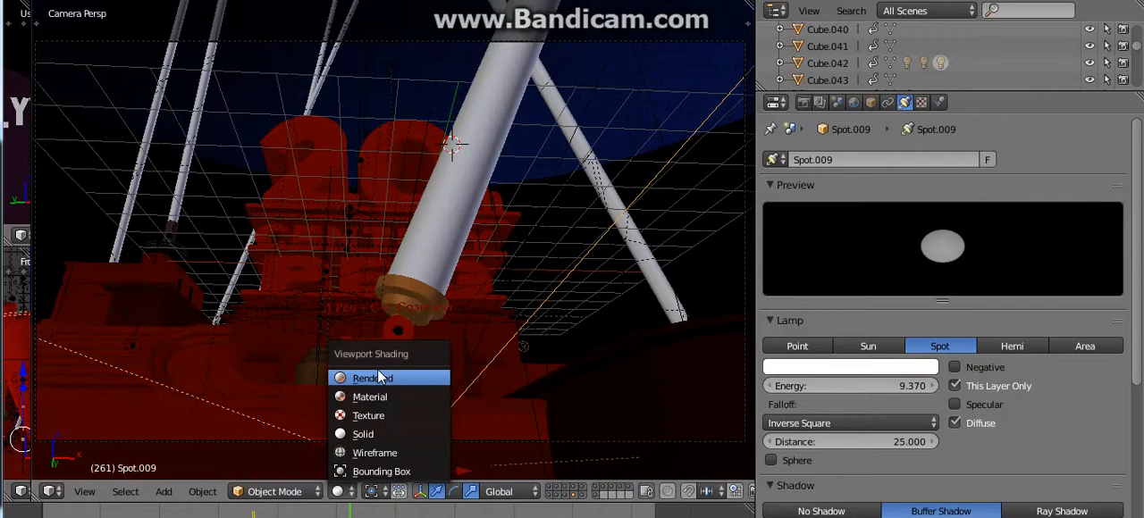
- Preview the red logo in Rendered shading, then switch back to Solid
click(368, 377)
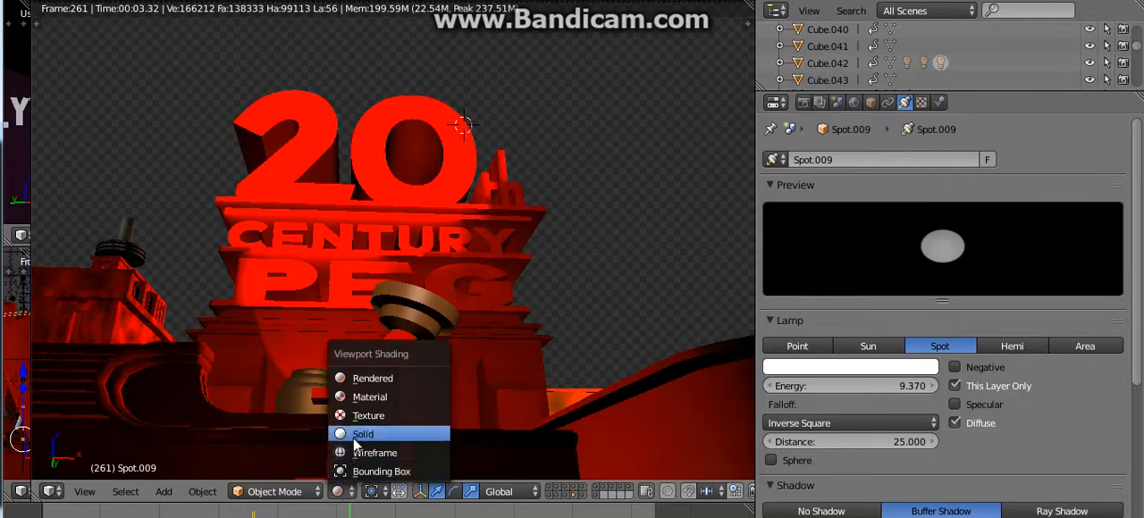
click(375, 452)
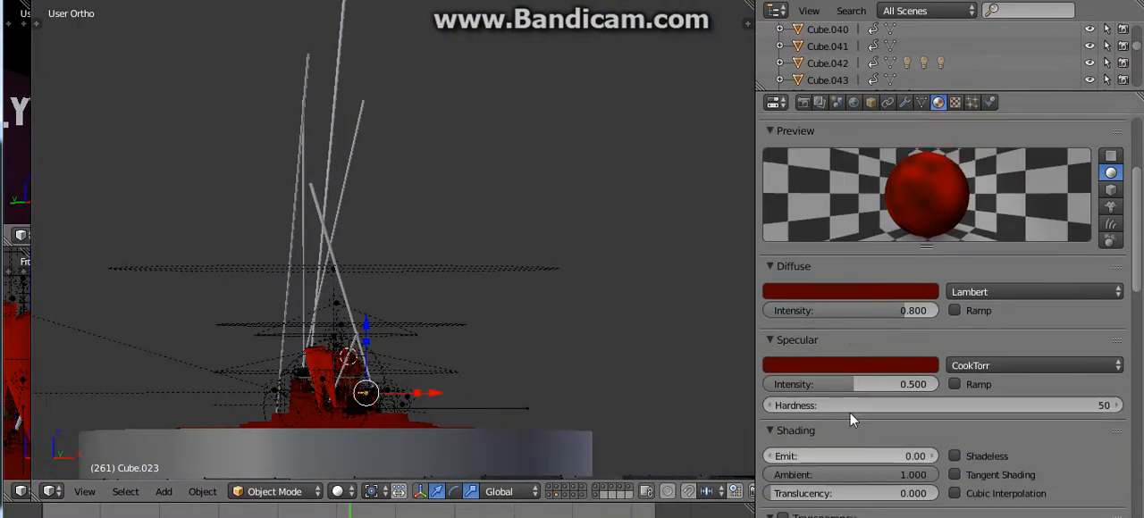
- Change Cube.023's blend texture colour ramp stop from brown to red
click(955, 422)
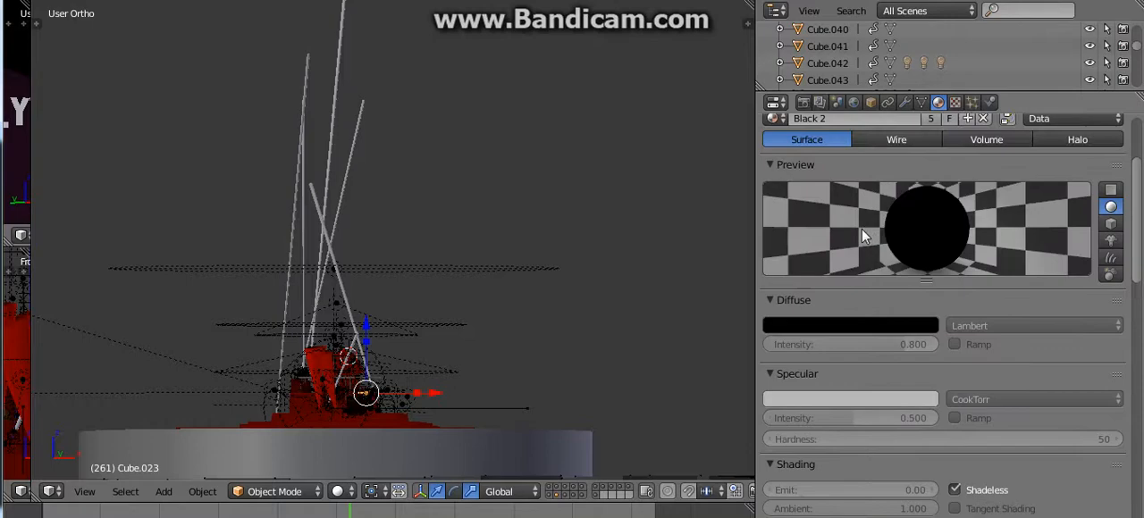
click(954, 101)
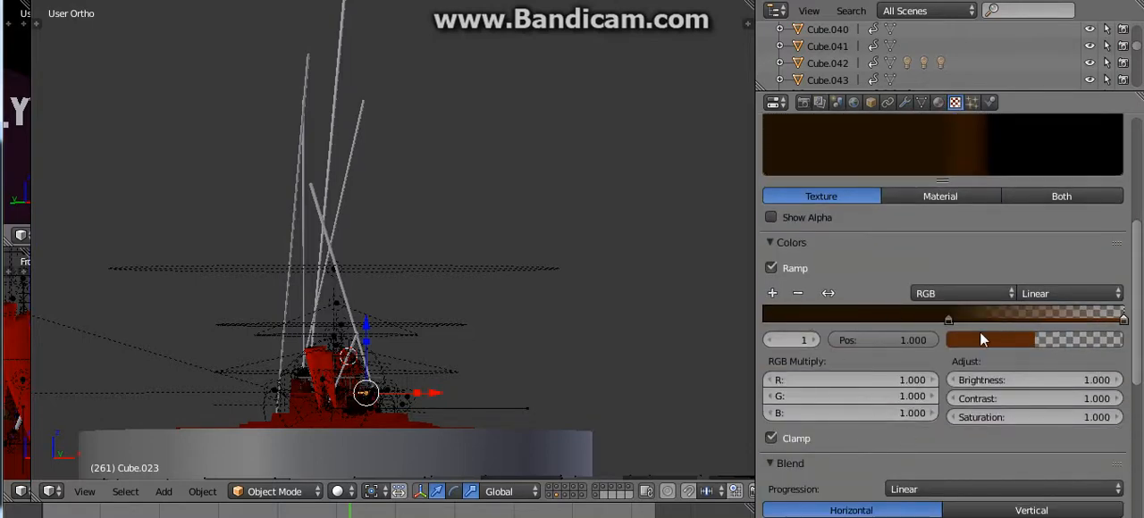
click(990, 340)
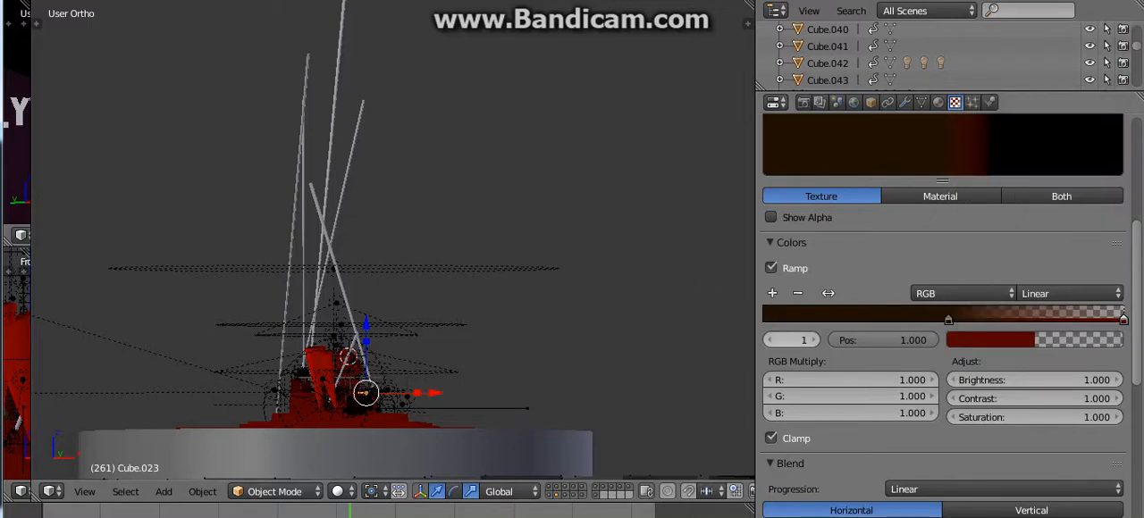
click(990, 340)
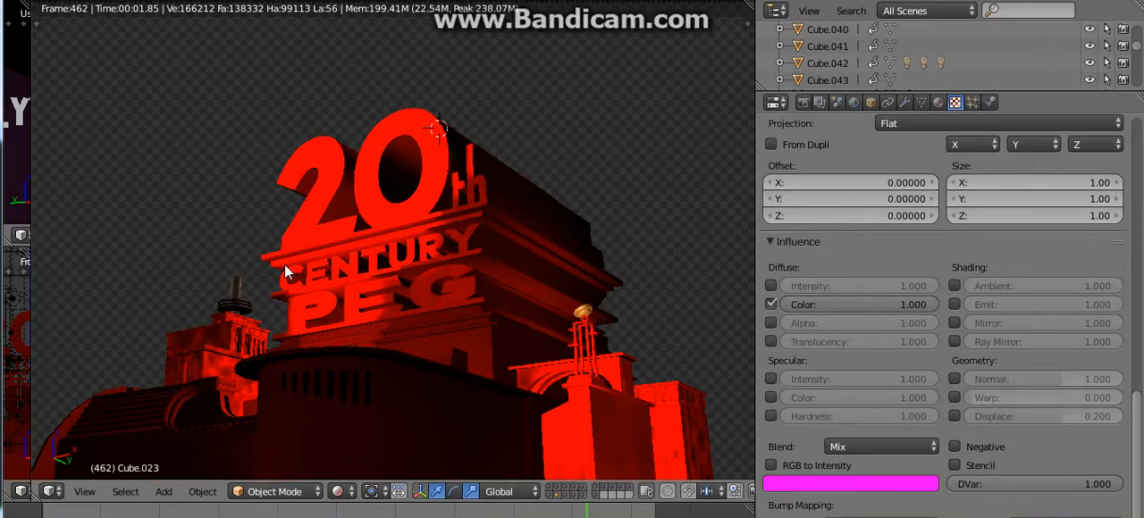
mouse_move(275, 204)
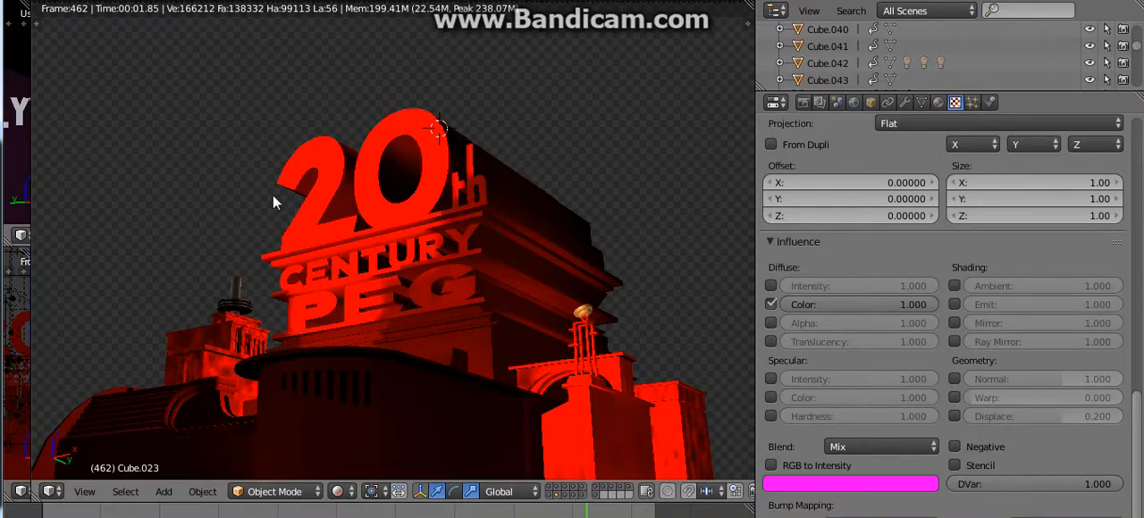
- Leave the rendered preview and return to Solid shading with Cube.043 selected
click(440, 491)
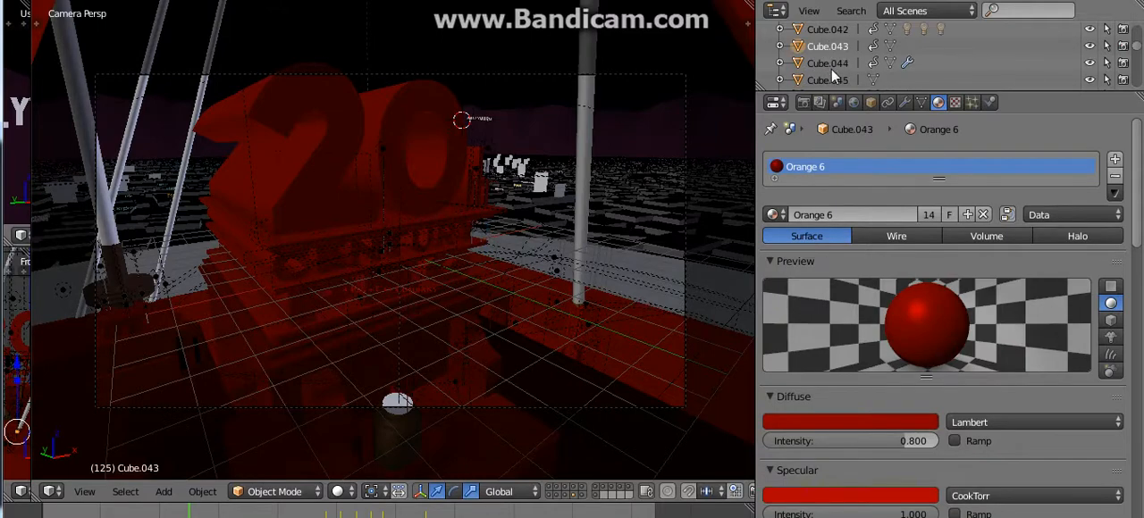
- Tint Cube.045's City 2 and City 3 image textures red with RGB Multiply G and B at 0
click(905, 102)
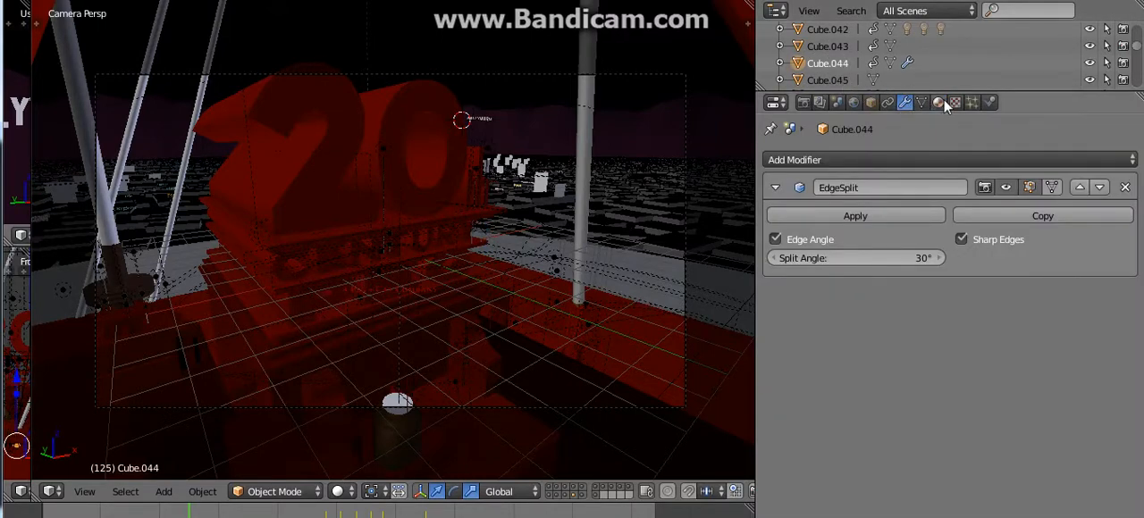
click(938, 102)
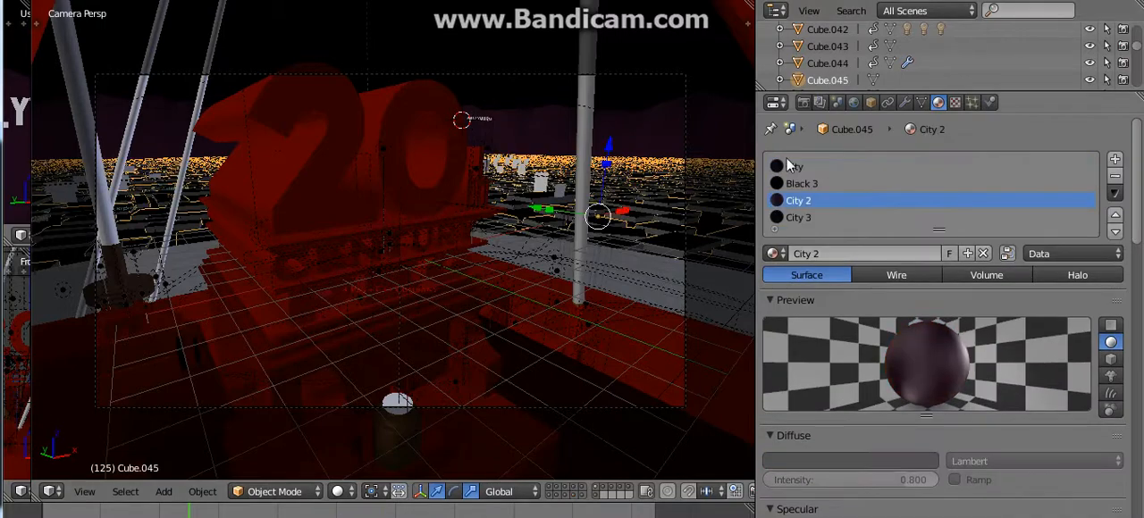
click(955, 102)
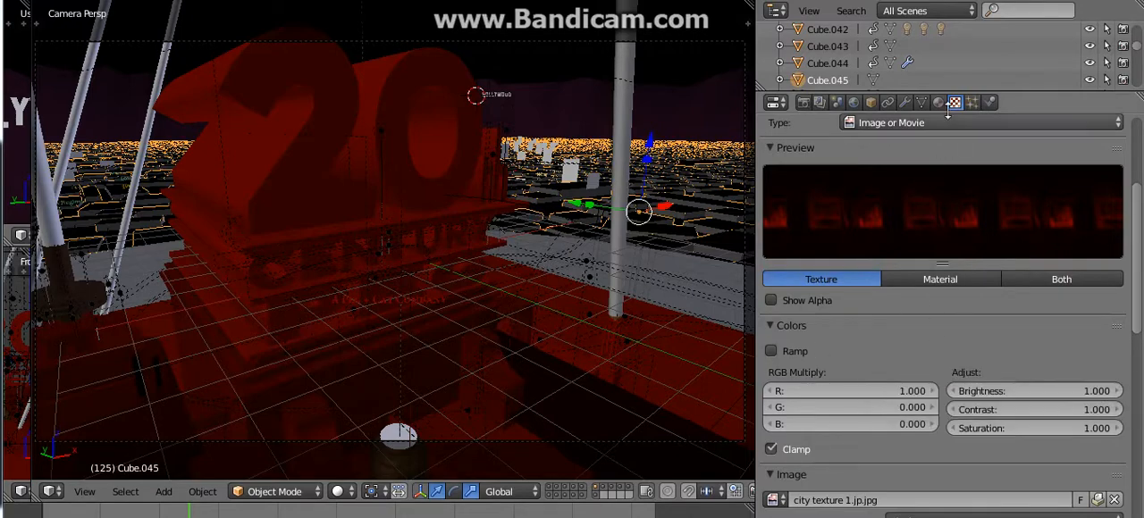
click(955, 102)
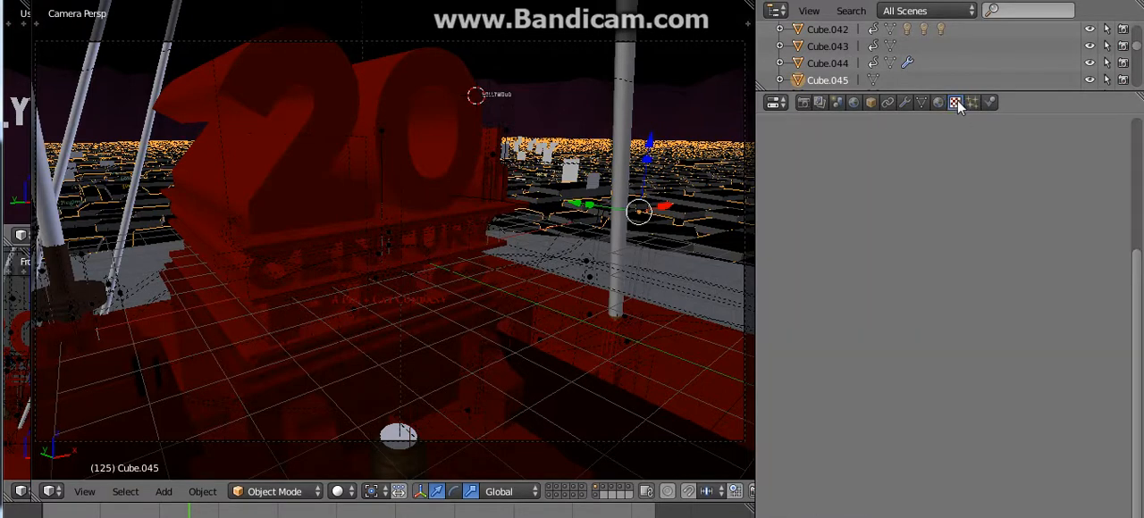
click(955, 102)
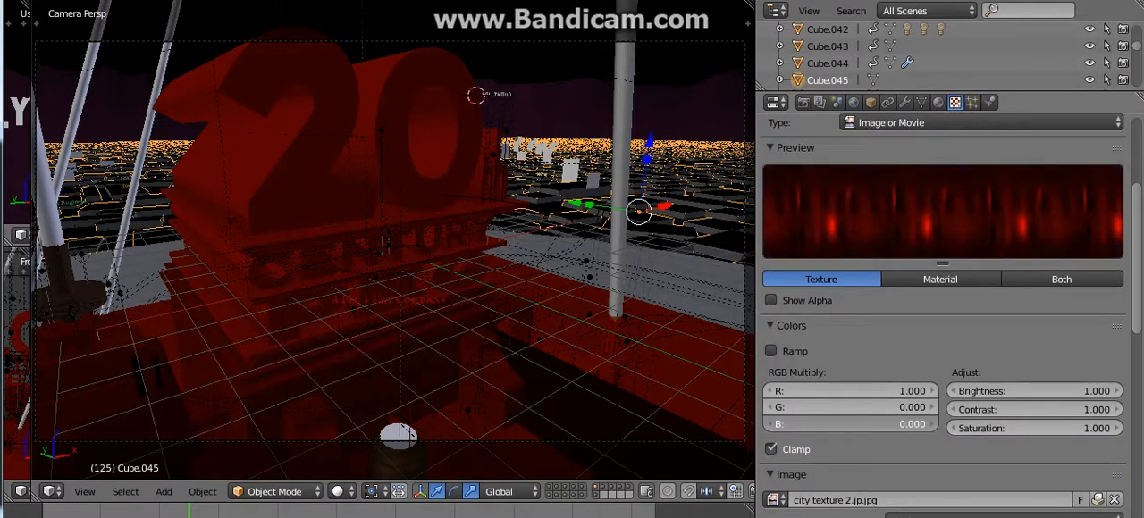
mouse_move(939, 102)
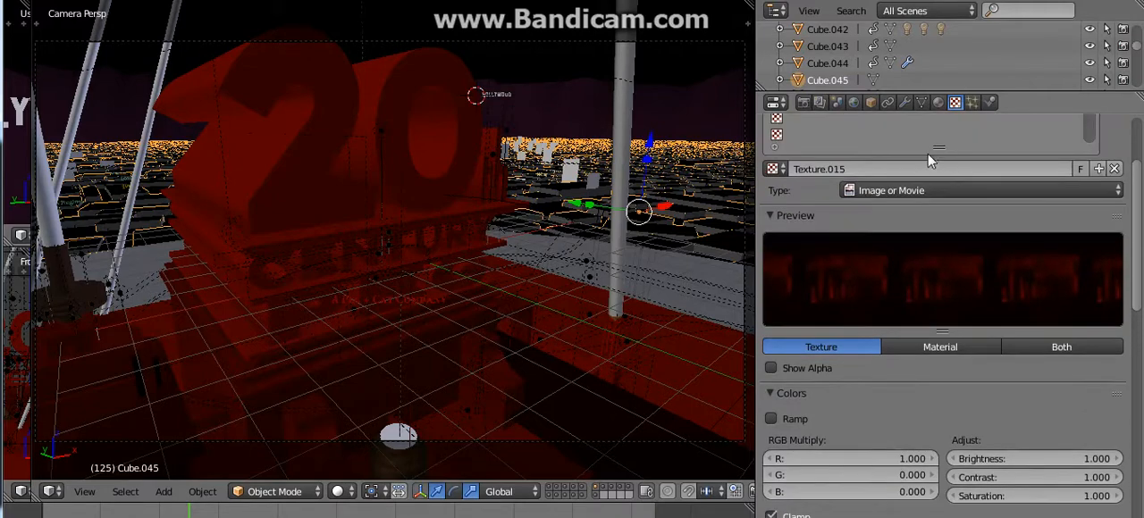
click(938, 101)
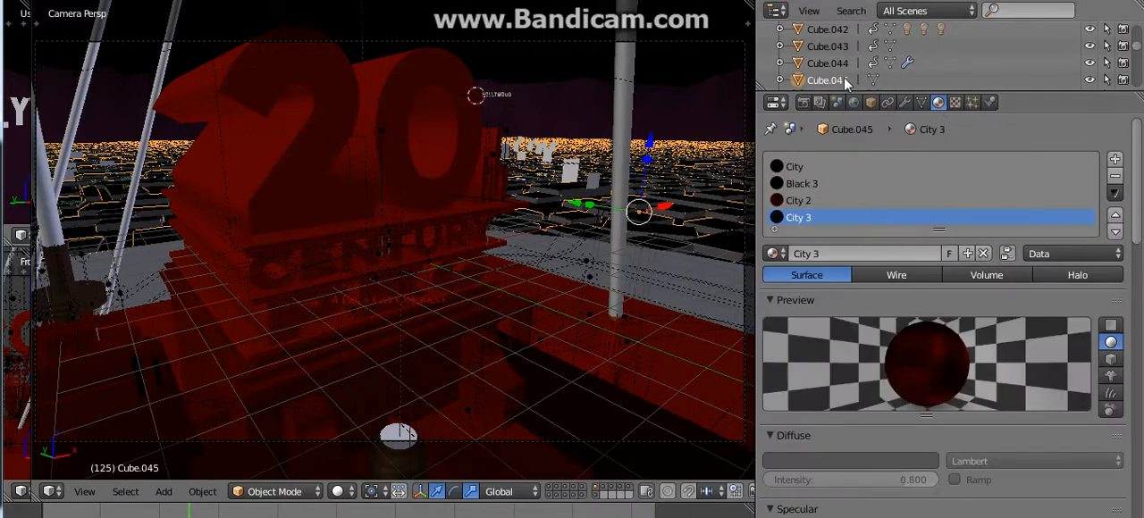
scroll(down, 3)
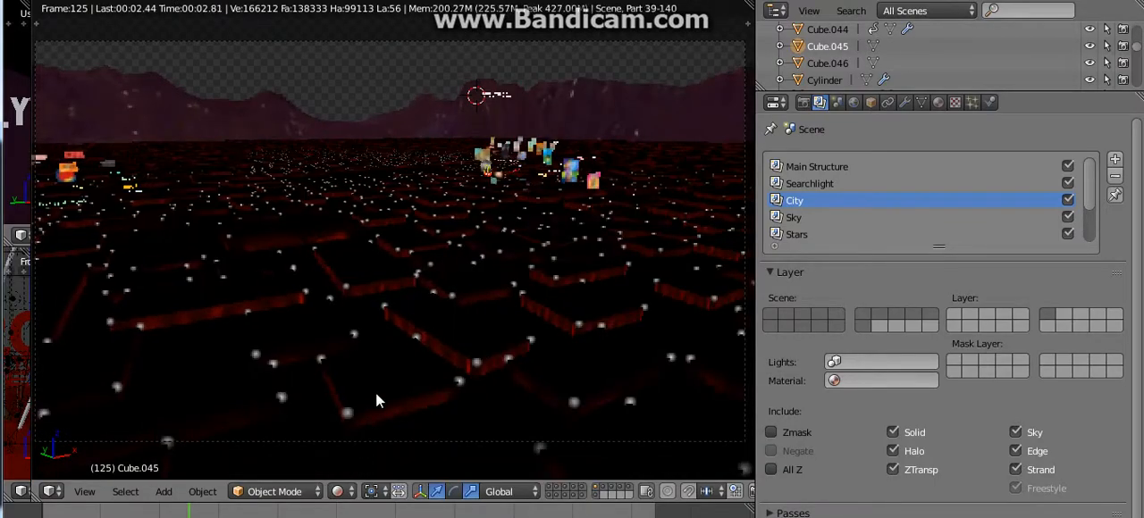
- Inspect Cube.046's City Flares halo colour, then return the viewport to Solid shading
click(336, 491)
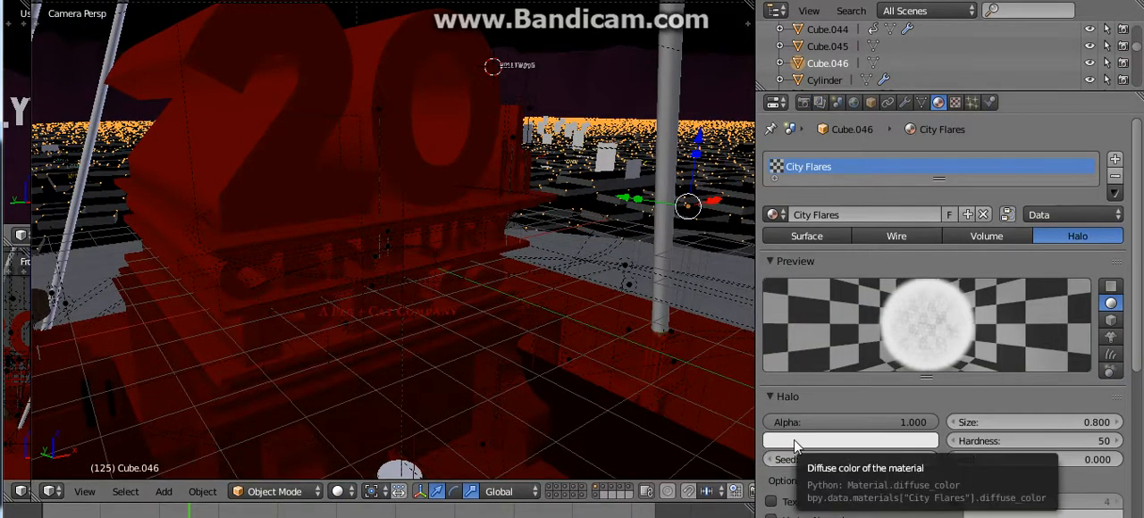
click(849, 439)
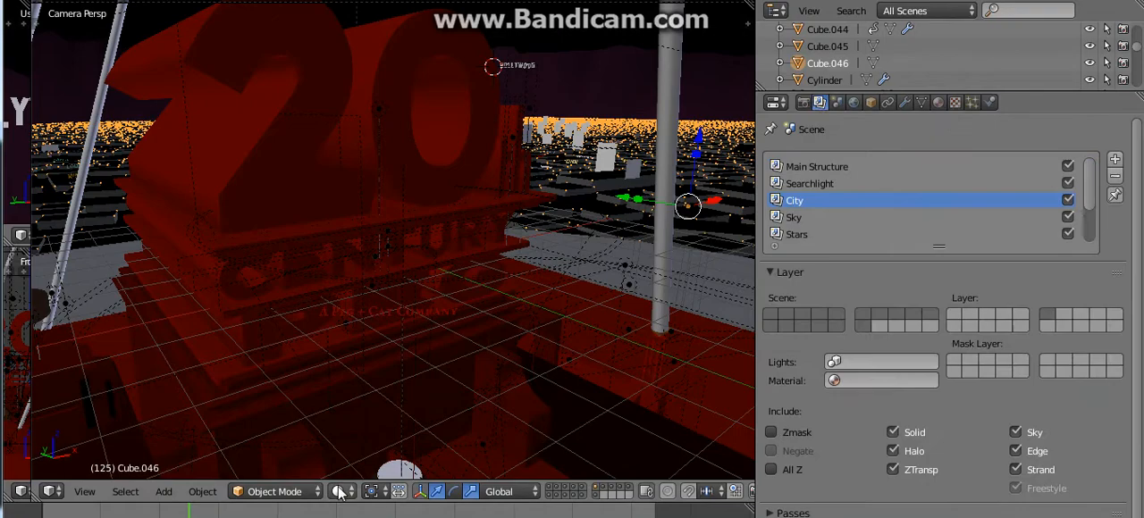
click(338, 492)
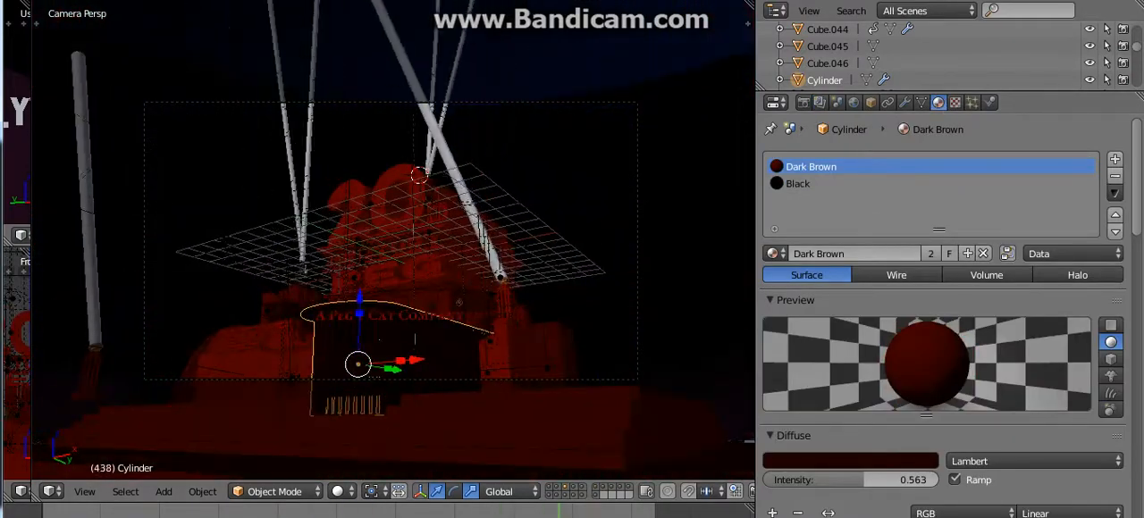
- Look over the preceding cylinders' Black material and modifier settings
click(797, 182)
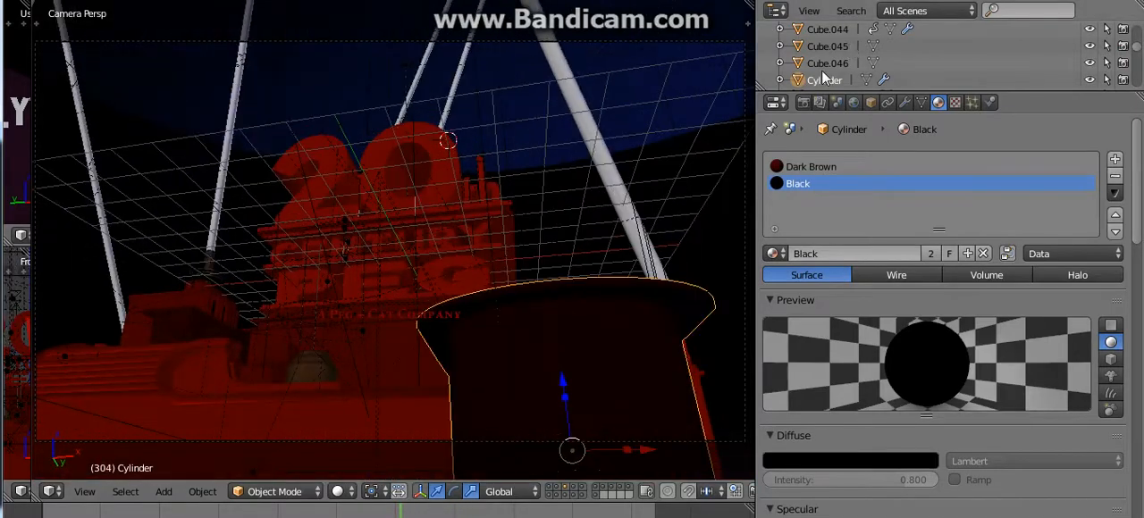
click(904, 102)
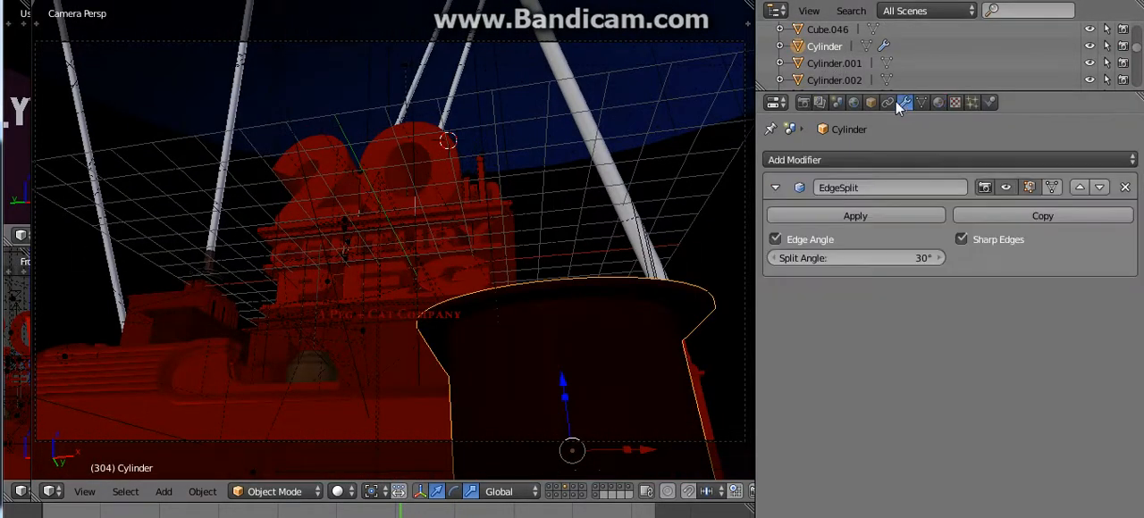
click(833, 62)
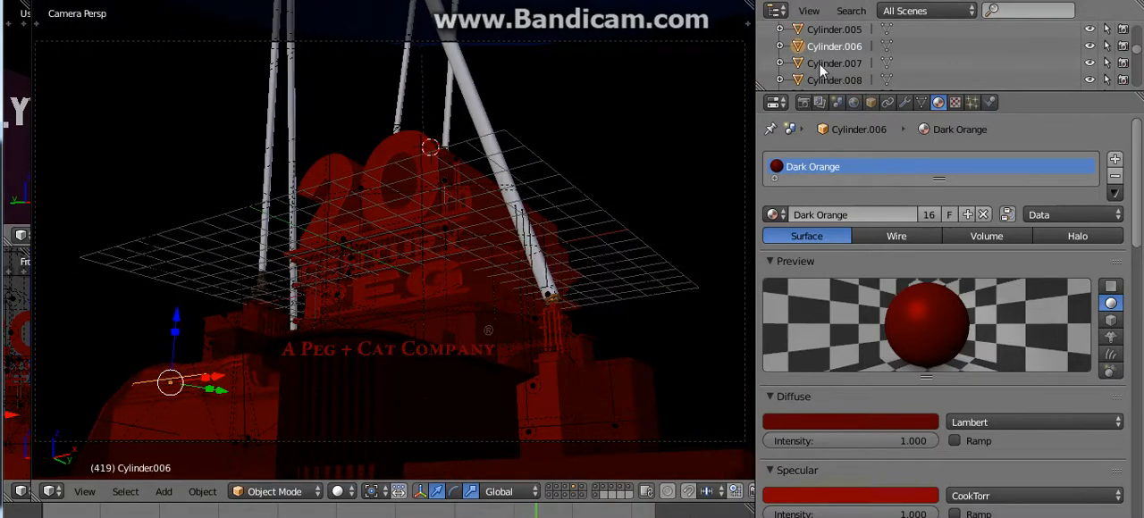
click(832, 62)
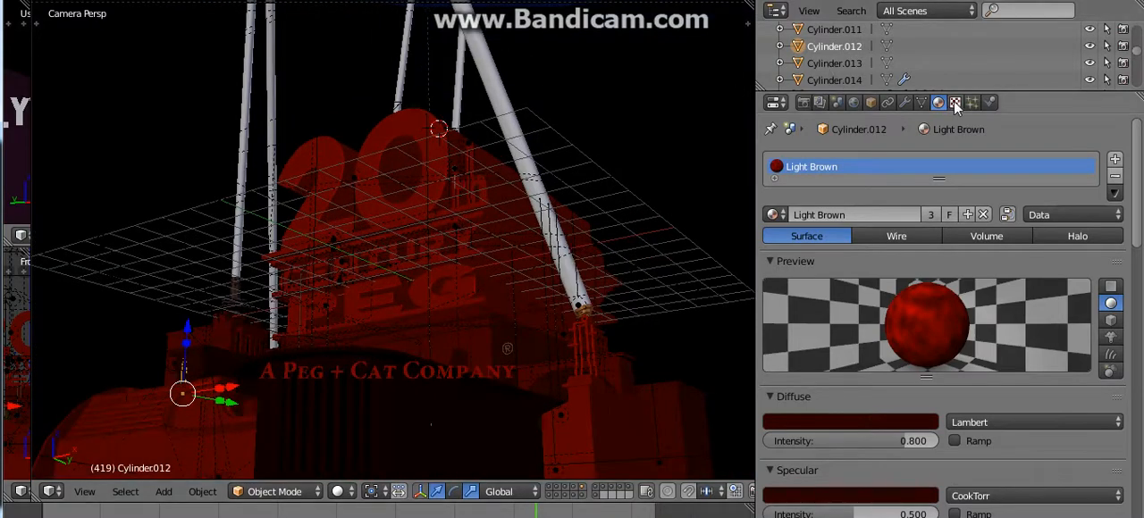
click(955, 102)
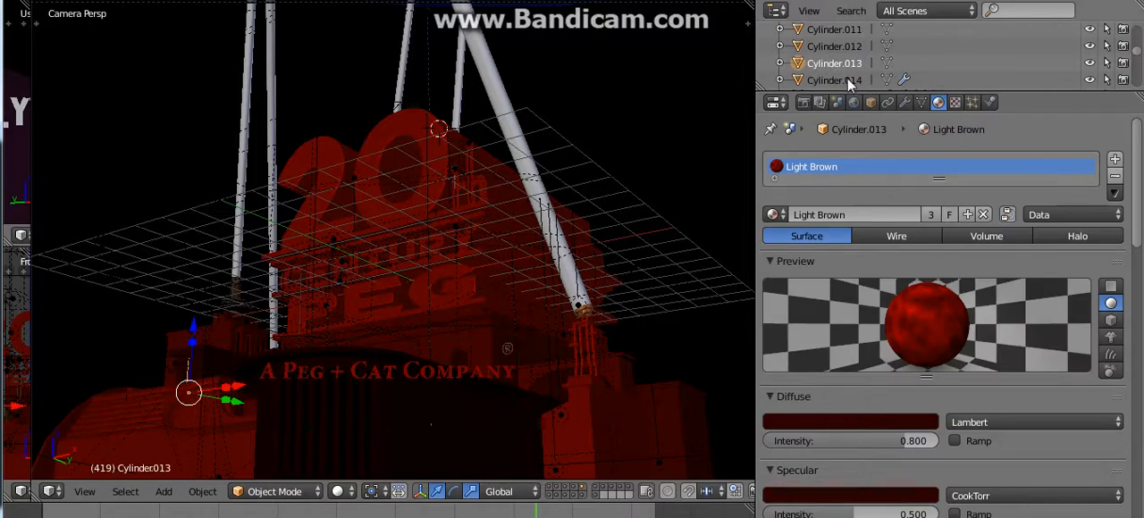
- Set Cylinder.014's Brown 2 diffuse colour to dark red
click(923, 102)
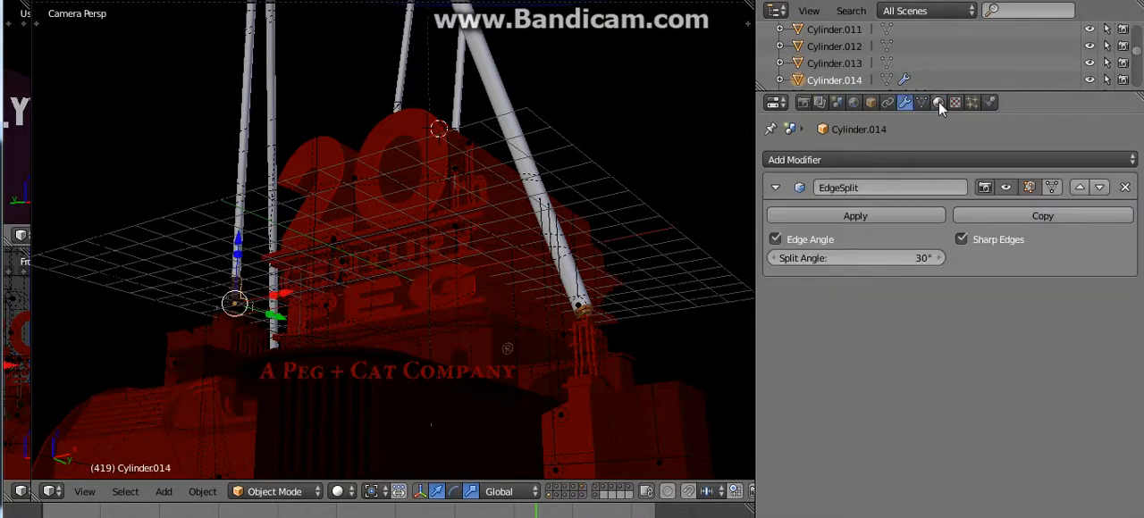
click(938, 101)
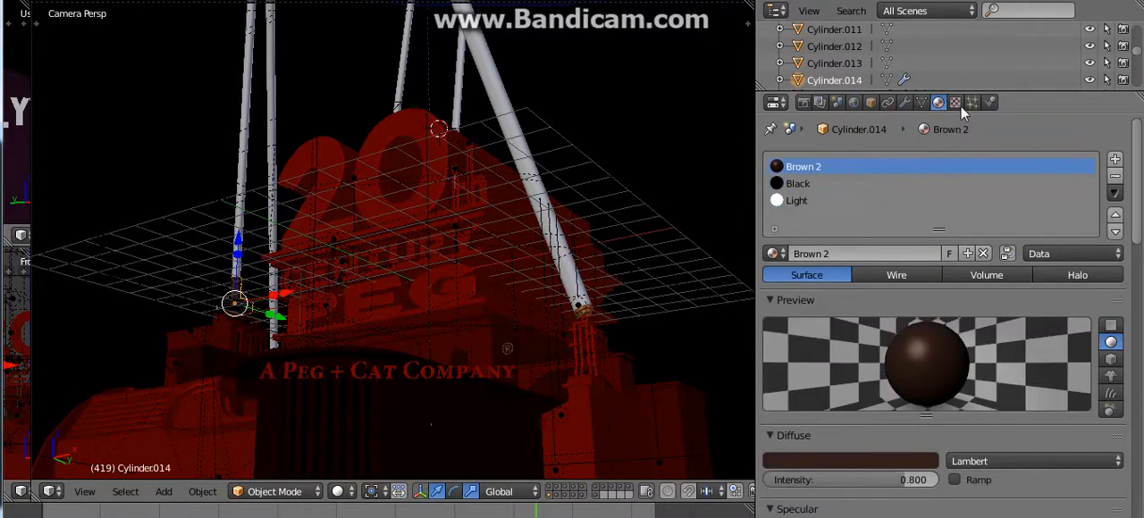
click(851, 461)
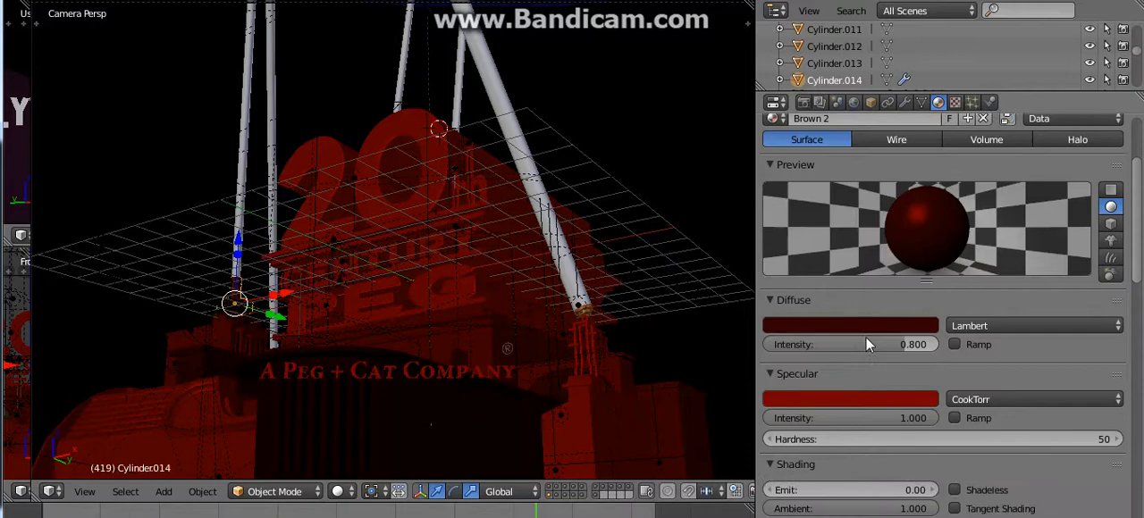
click(955, 102)
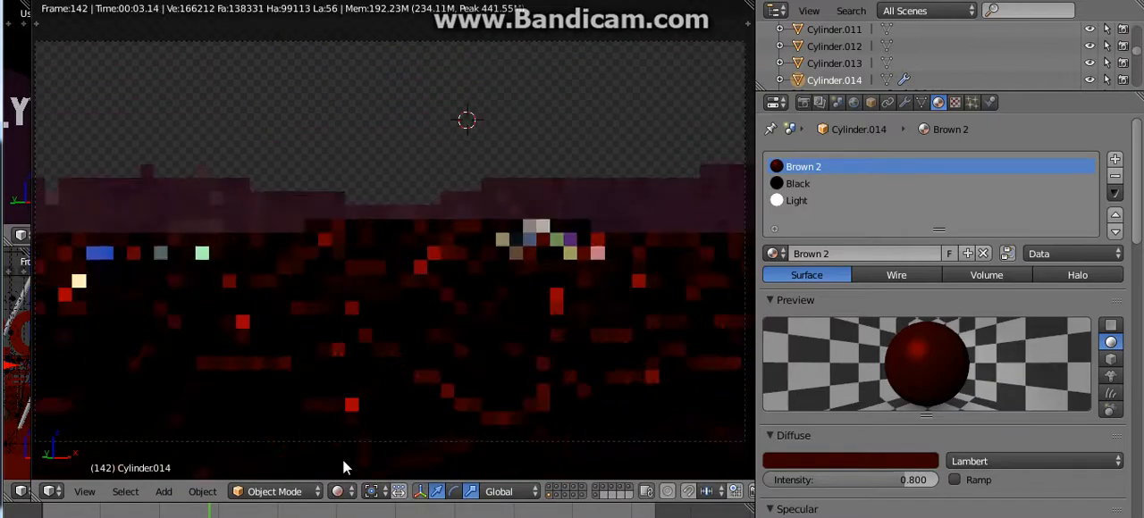
- Select Cylinder.015 and show its material slots
click(819, 102)
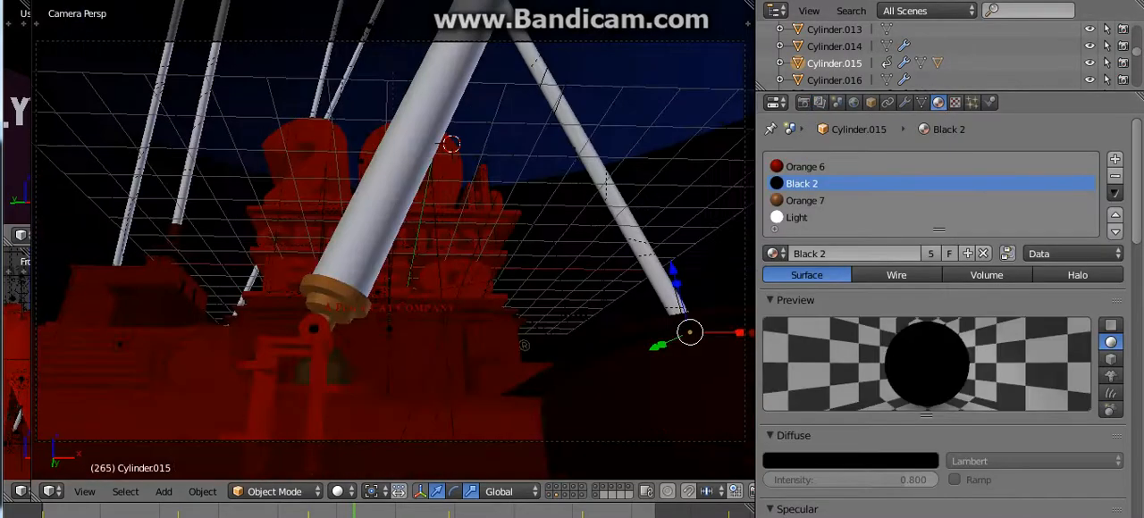
- Give Cylinder.015's Orange 7 a red diffuse colour and dark red specular colour
click(805, 166)
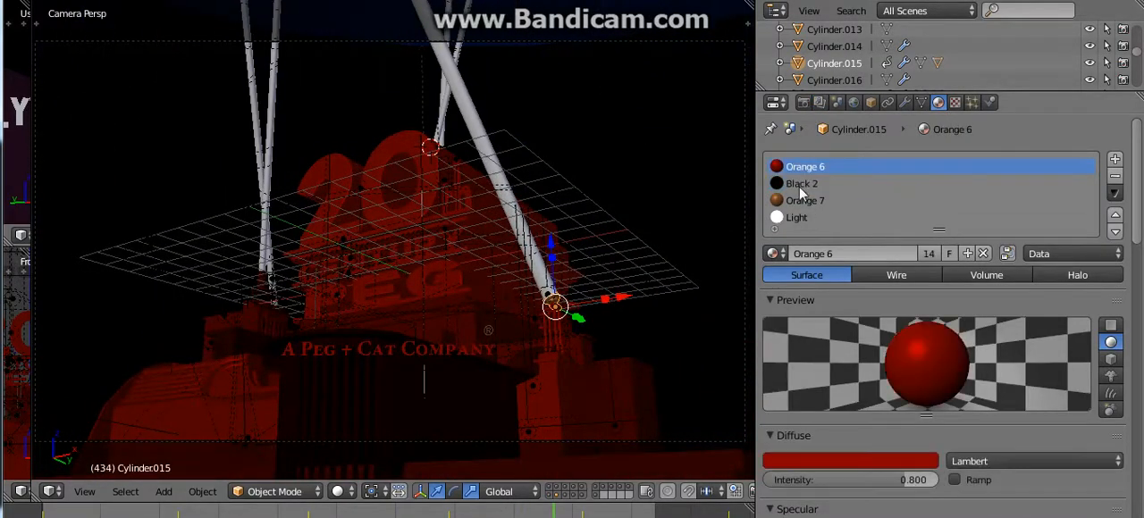
click(804, 200)
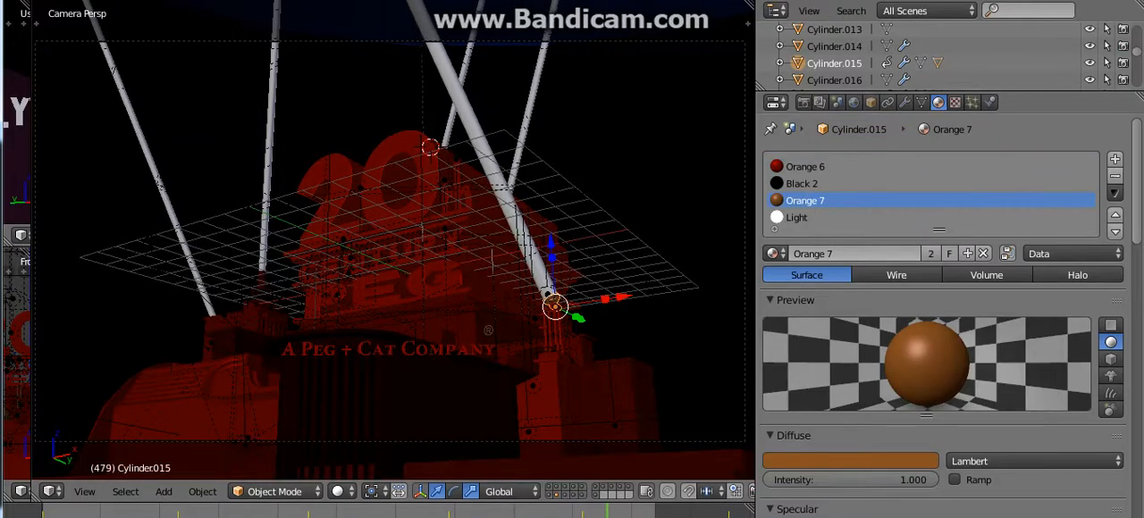
click(851, 460)
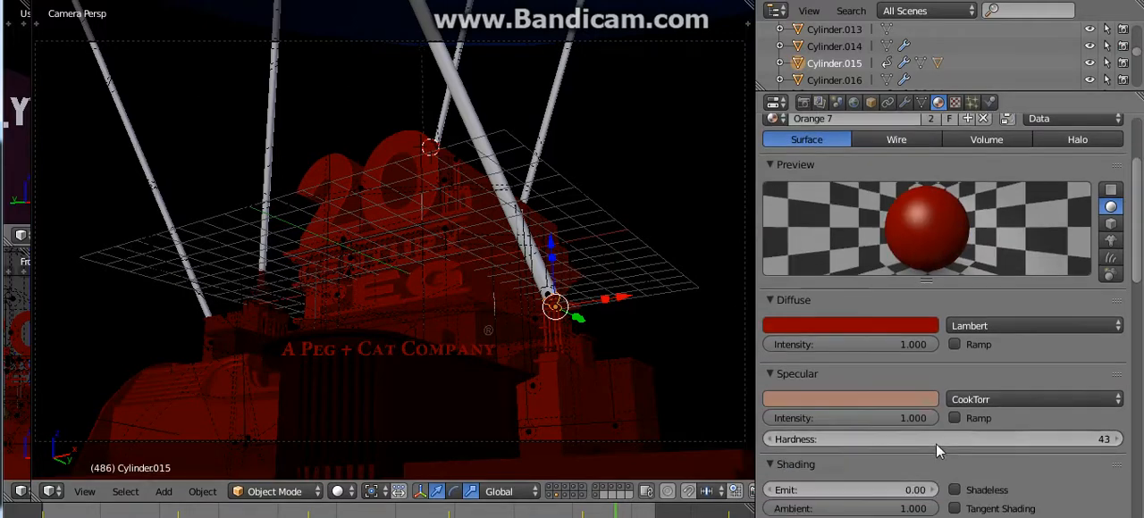
click(849, 326)
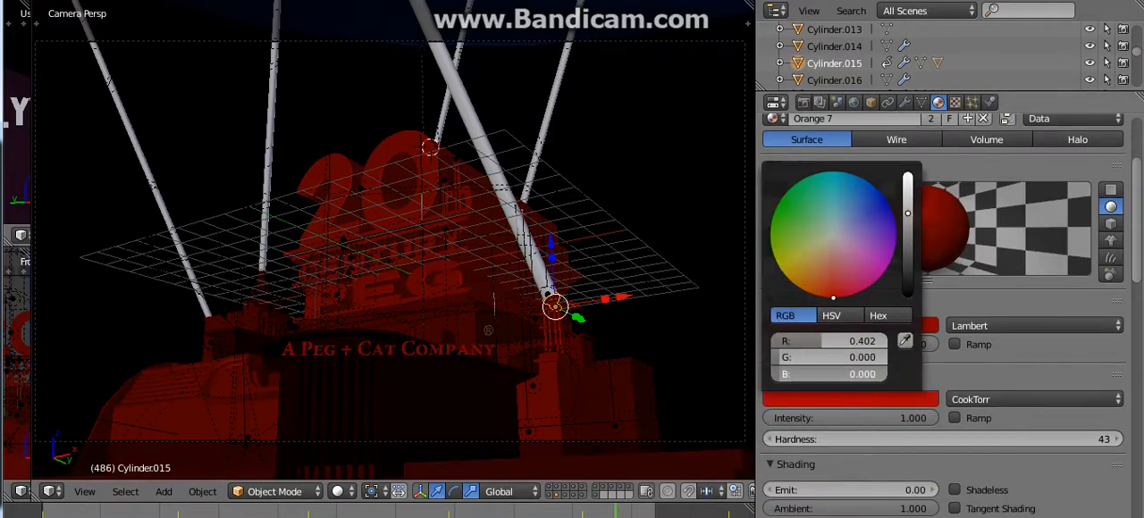
scroll(down, 3)
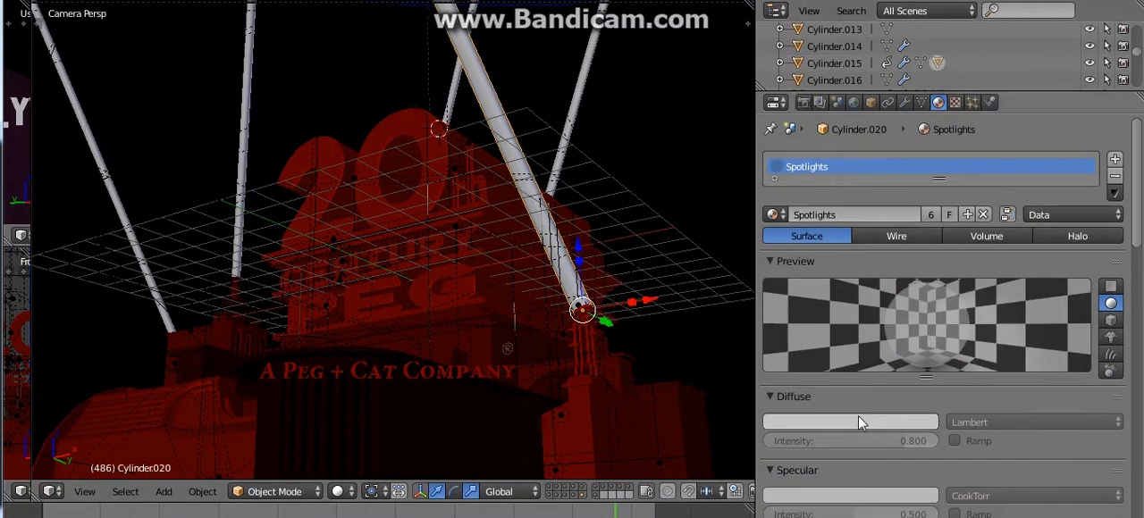
- Select Cylinder.016 and show its Grey material
click(851, 422)
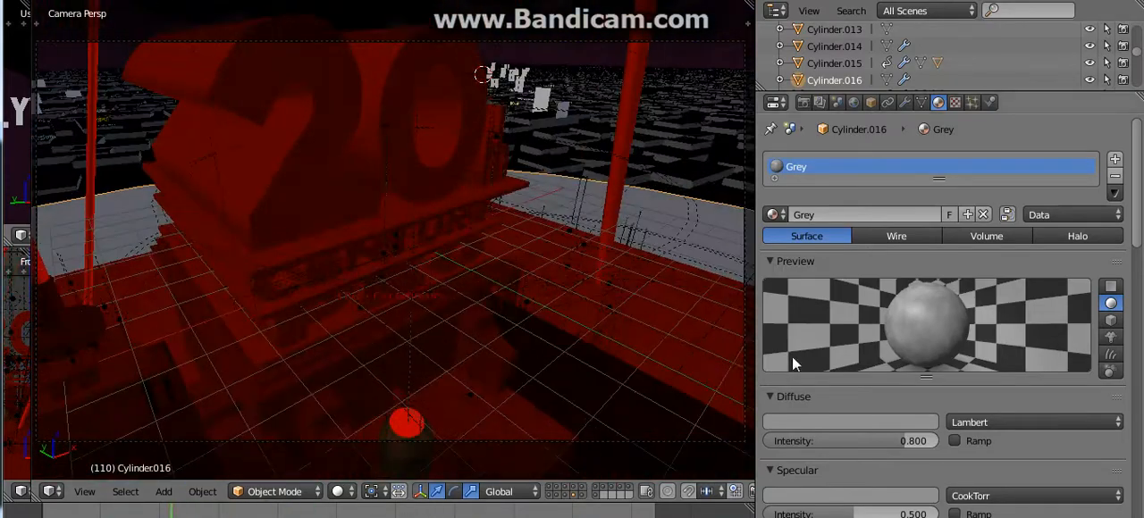
- Set the Grey material's diffuse and specular colours to red on Cylinder.016
click(849, 422)
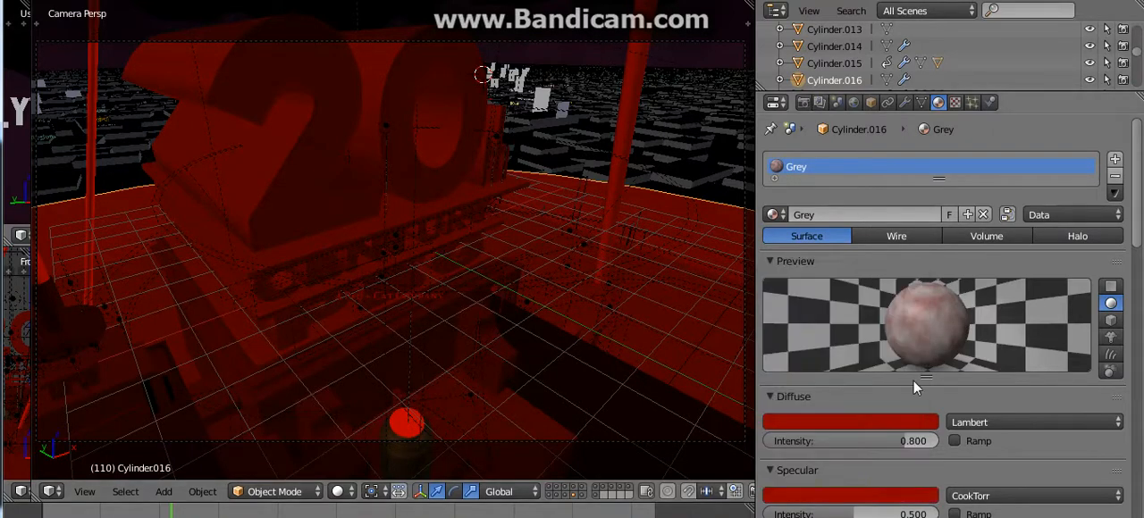
click(850, 422)
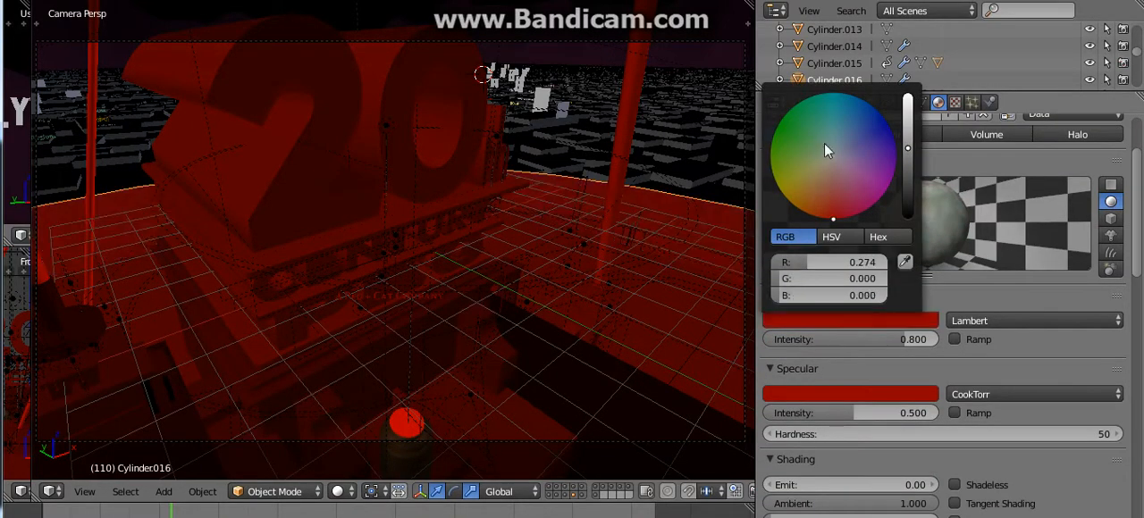
click(938, 102)
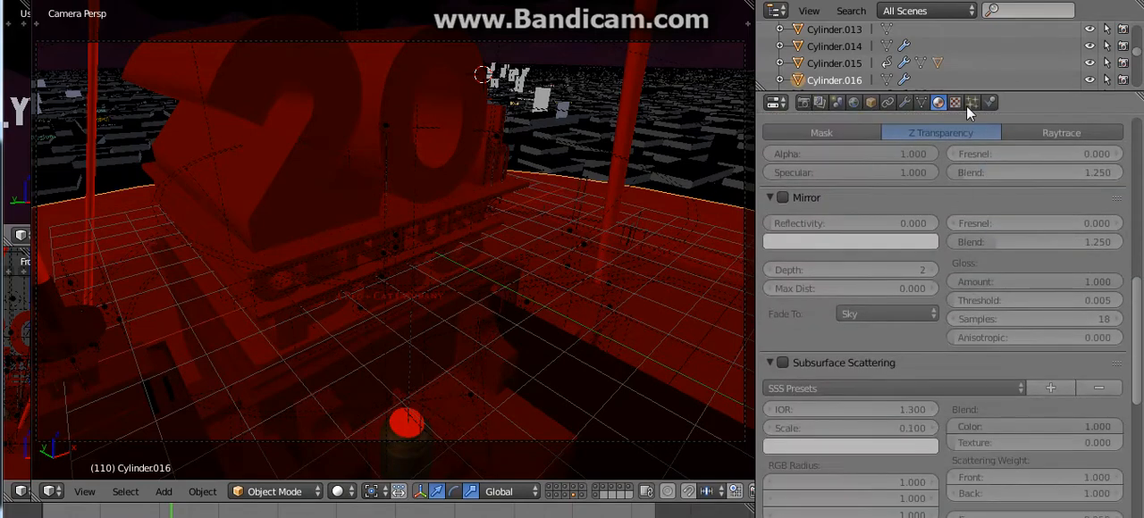
- Enable a colour Ramp on the Clouds texture and edit its end stop colour
click(954, 102)
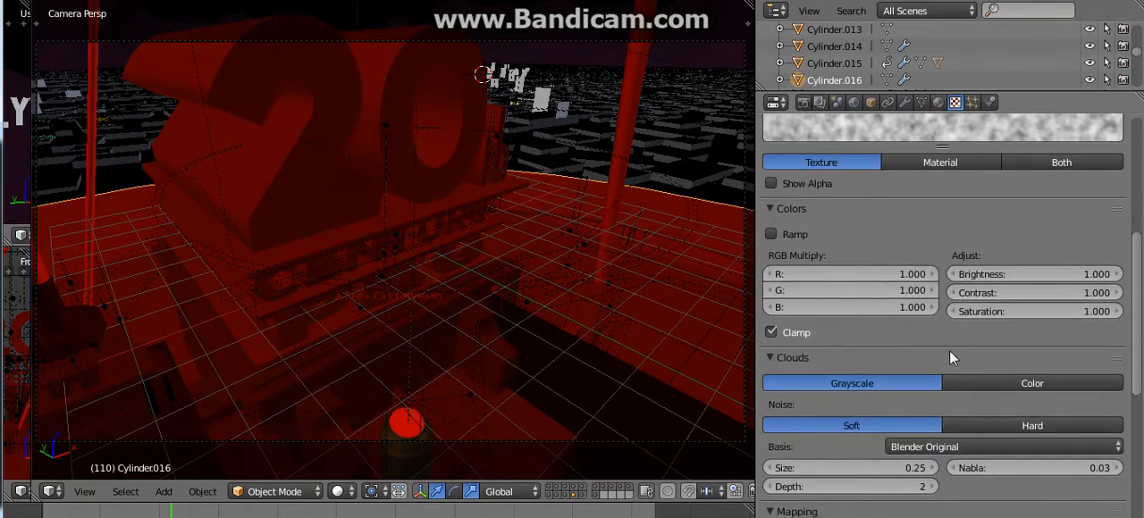
click(773, 234)
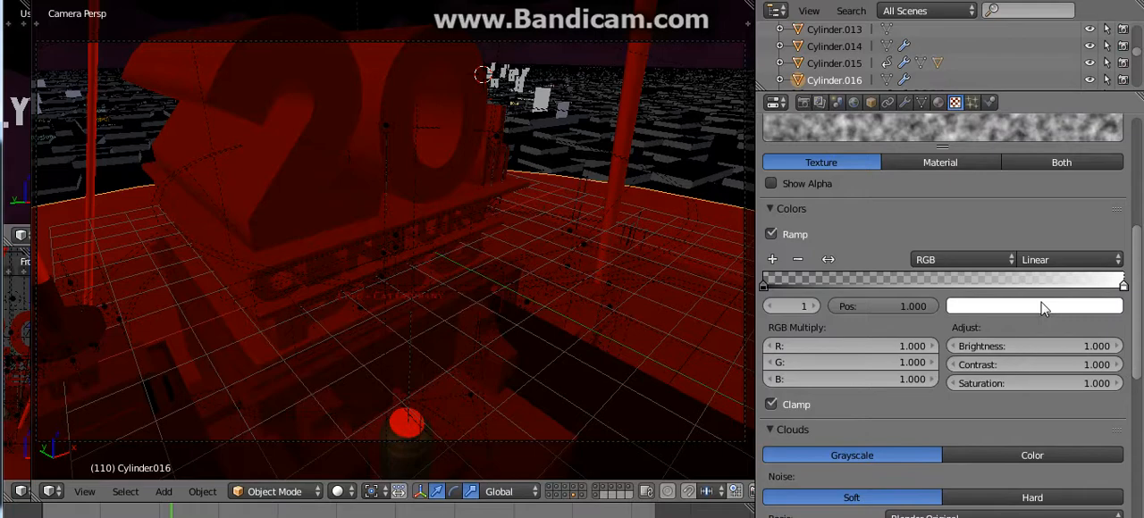
click(1033, 306)
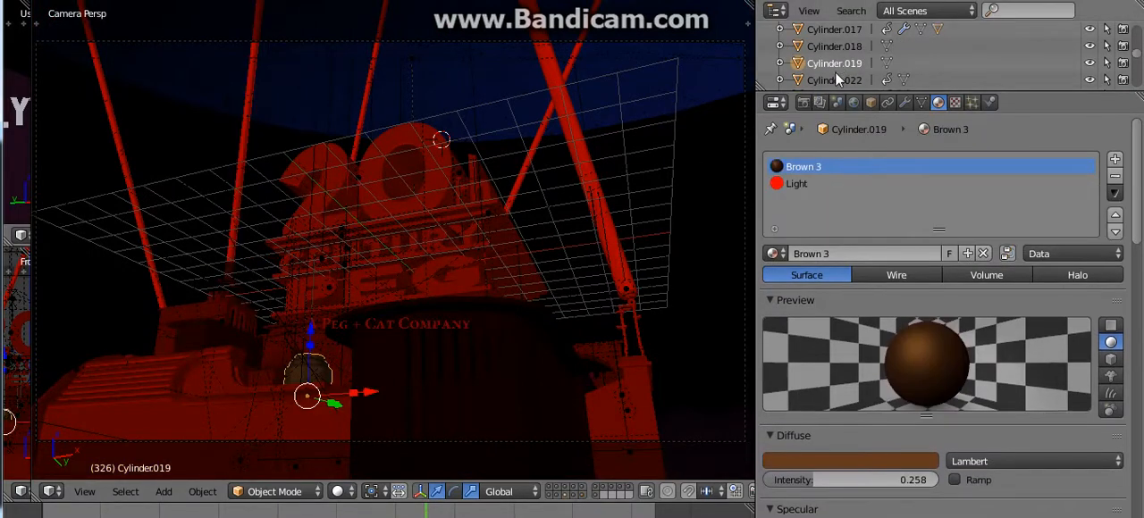
- Make Cylinder.022's Spotlights material red, then move to the Empty's World settings
click(849, 461)
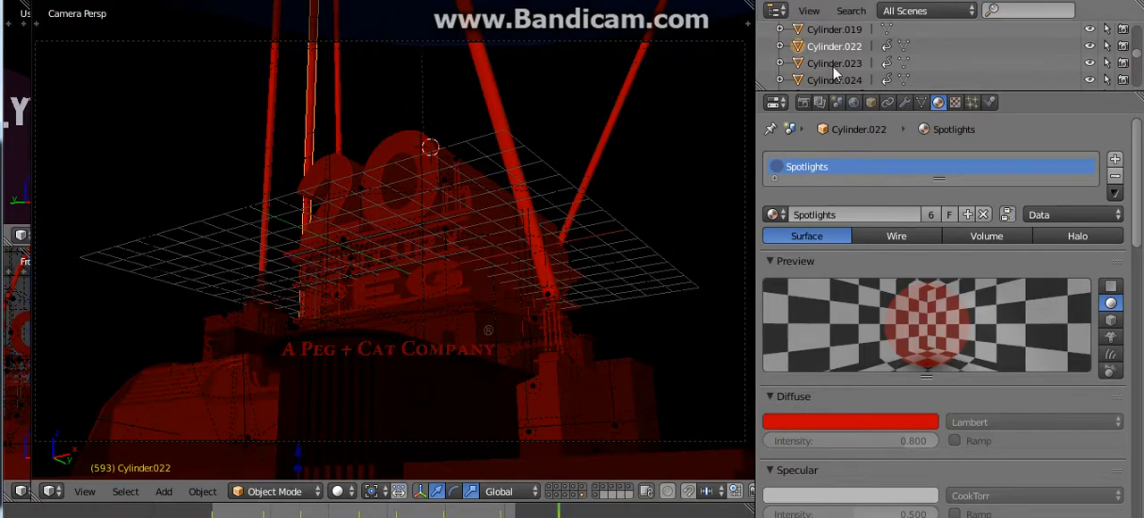
click(833, 63)
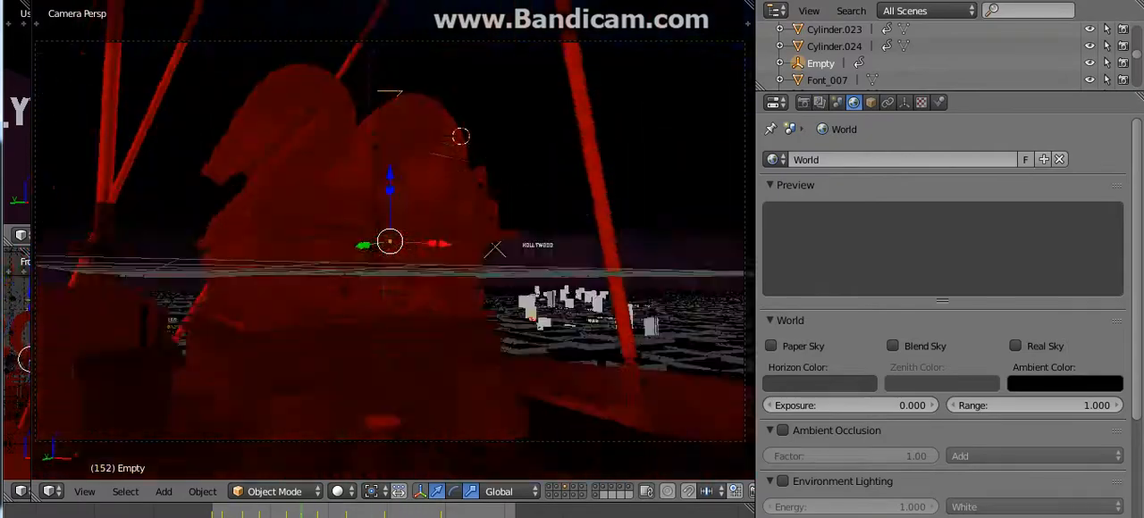
- Select Font_007 to bring up its pale yellow Billboard.011 material
click(825, 78)
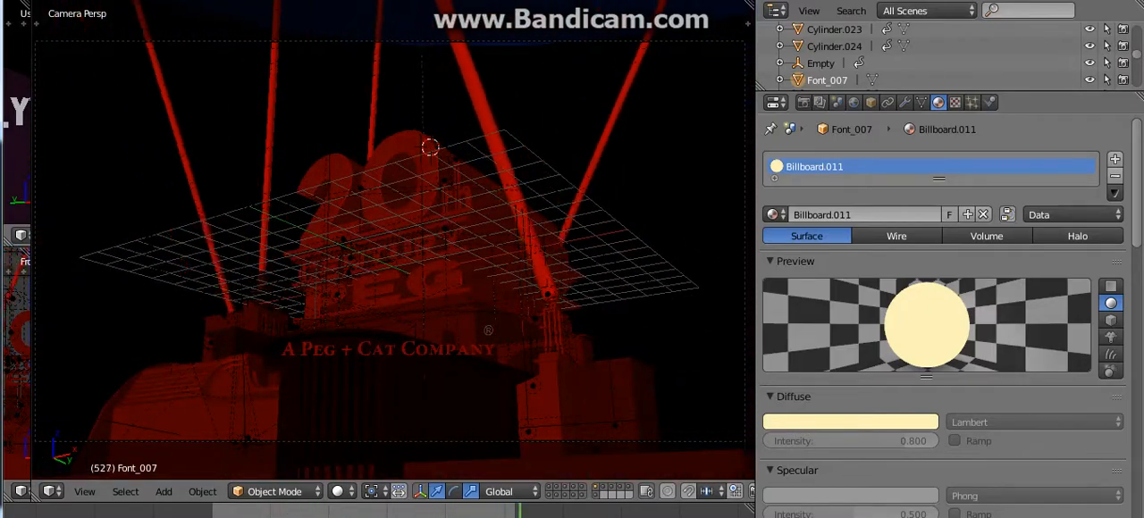
- Colour Font_009's Billboard.012 bright red and move on to Font_012
click(849, 421)
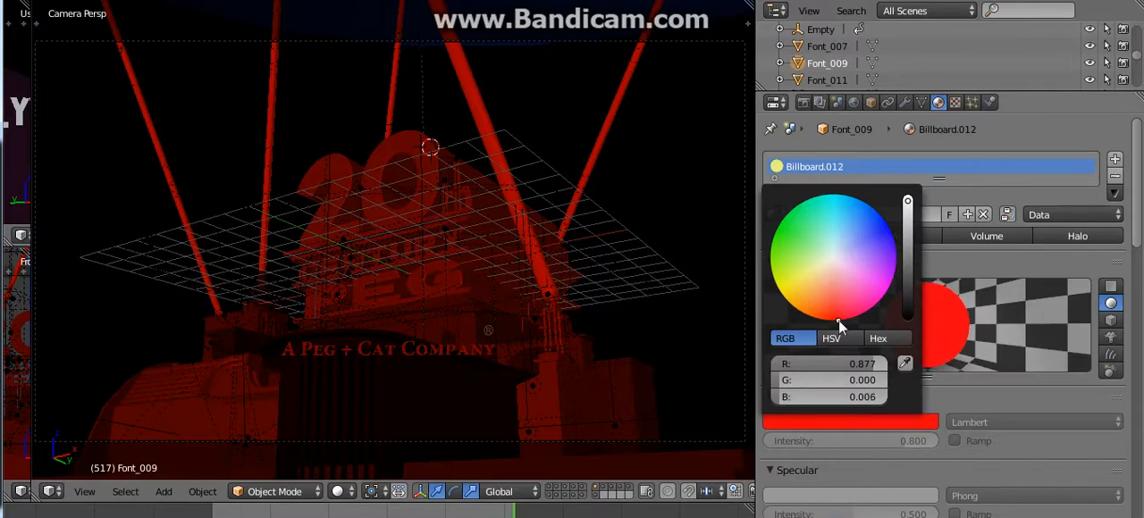
click(826, 79)
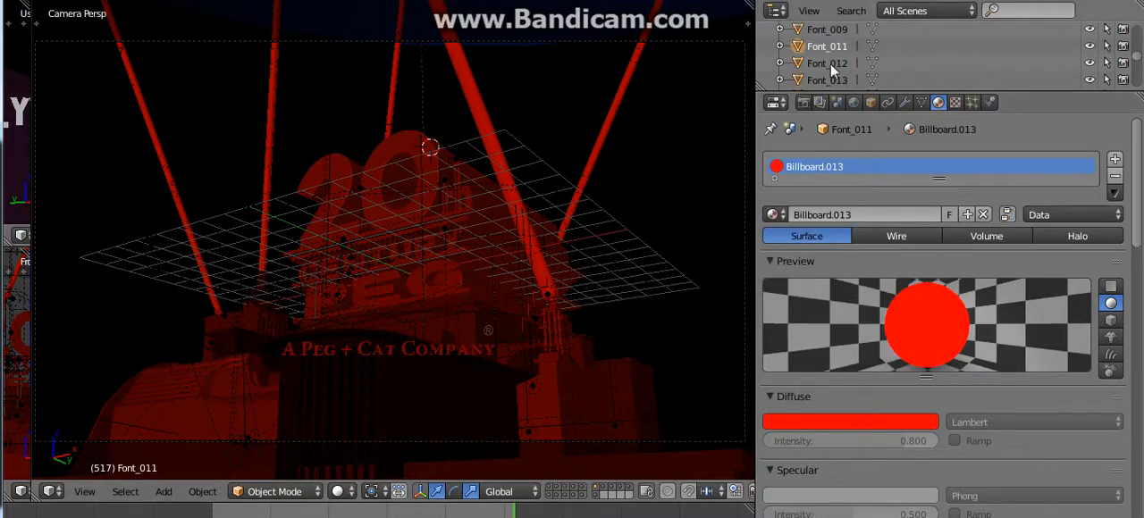
click(851, 422)
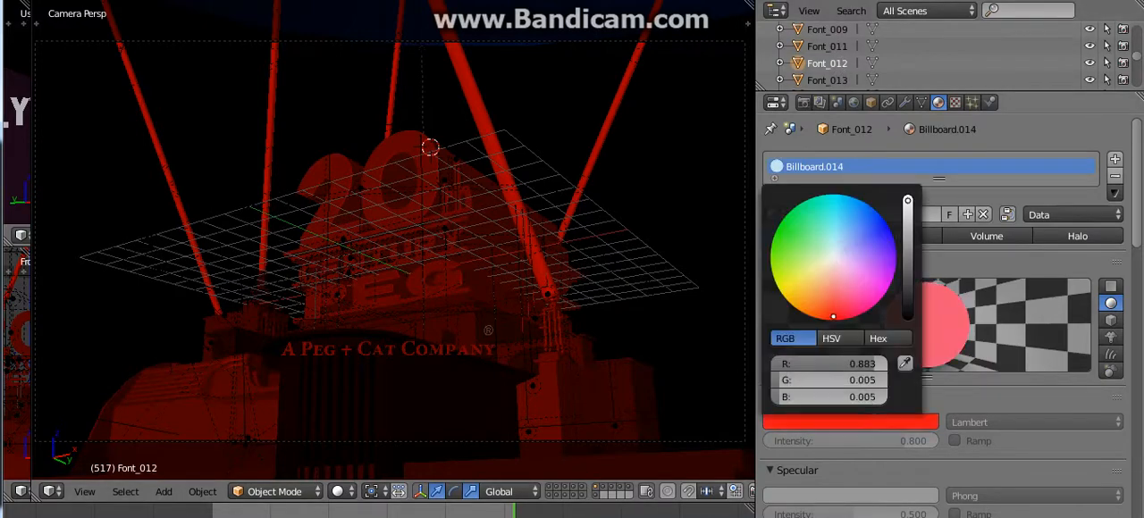
- Colour Billboard.014 and the following Font signs' Billboard materials red through Billboard.021
click(826, 78)
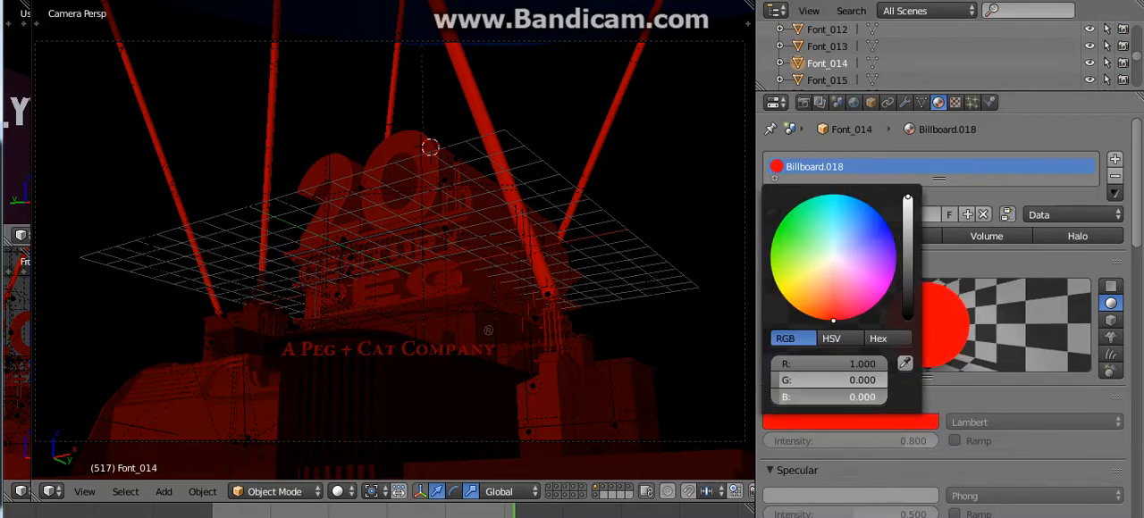
click(855, 288)
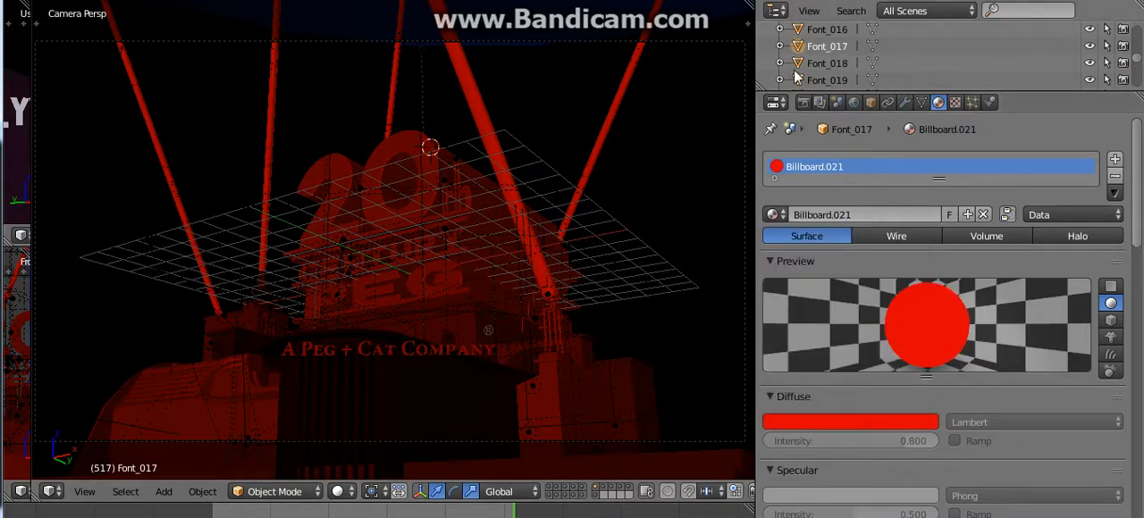
click(847, 422)
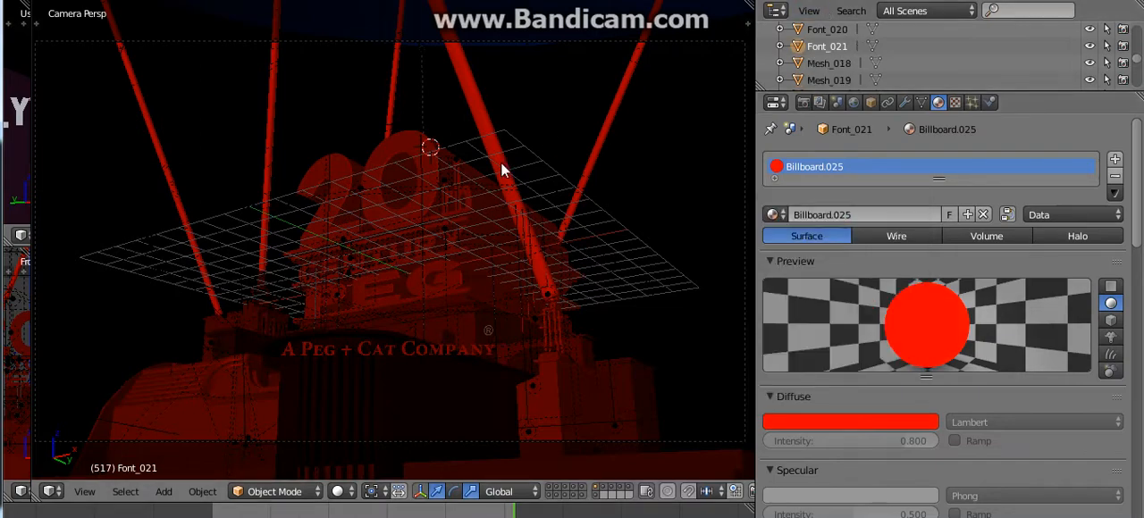
- Select Mesh_019 and make its Billboard.027 material red
click(849, 422)
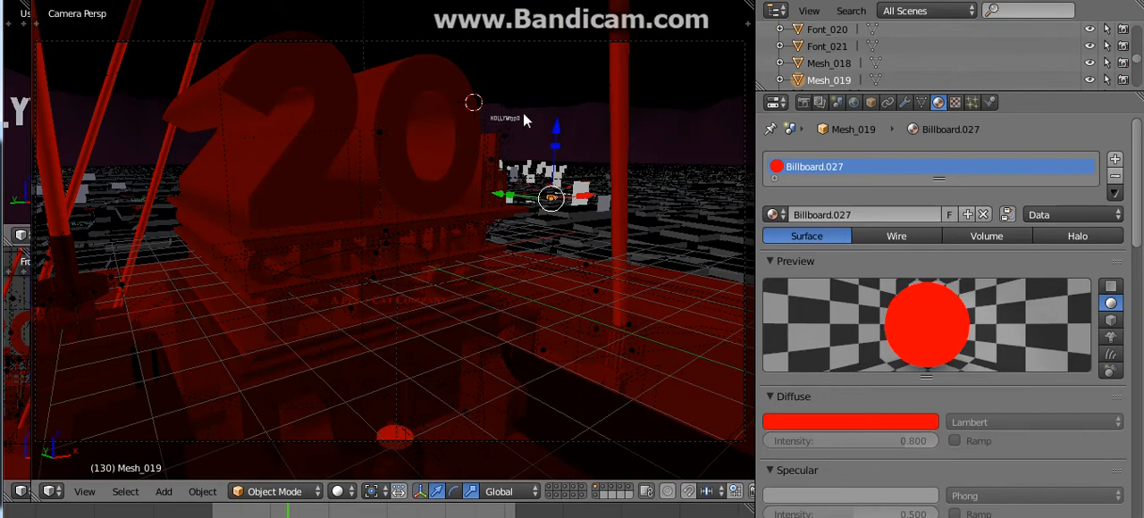
mouse_move(447, 56)
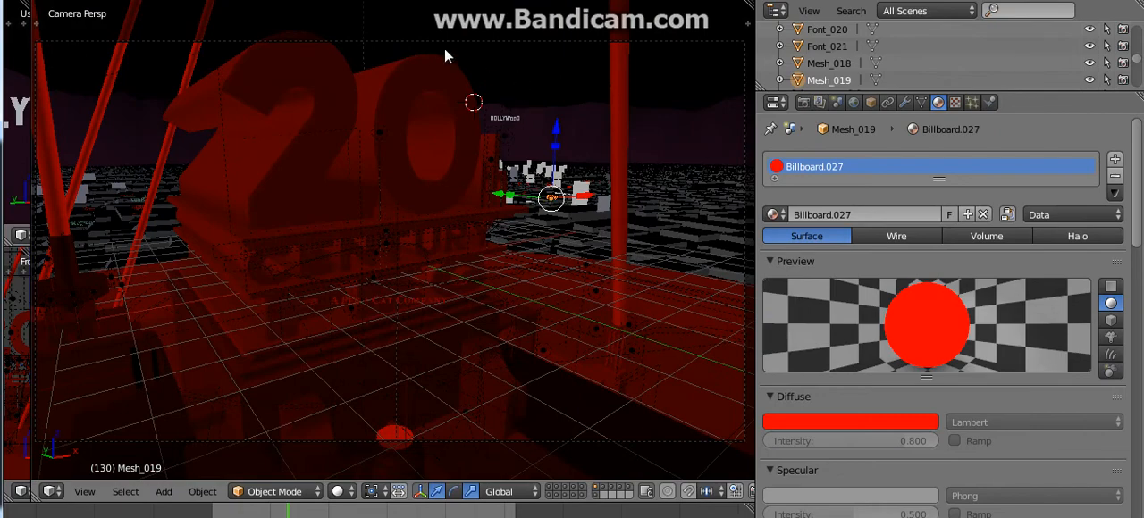